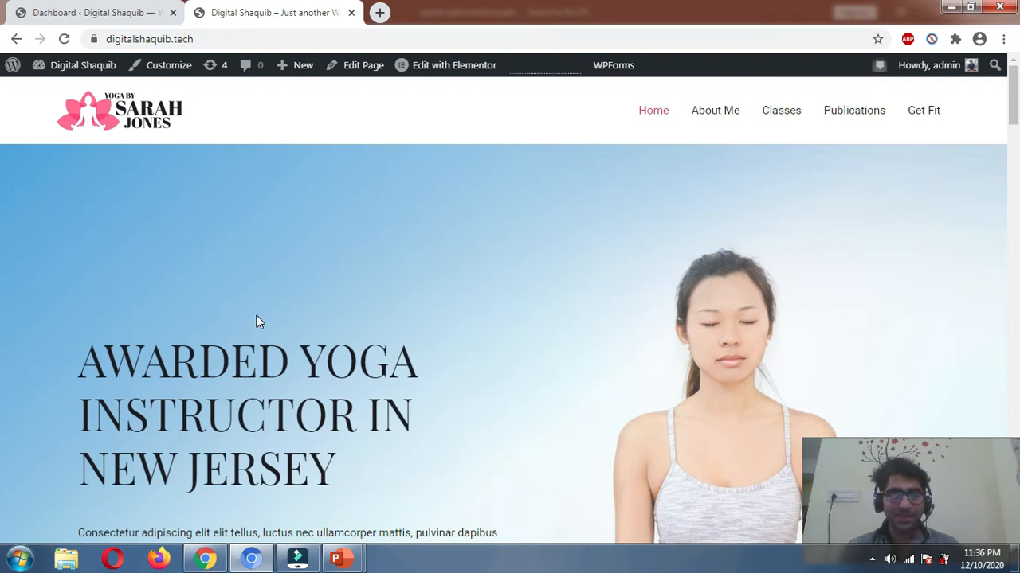
mouse_move(235, 229)
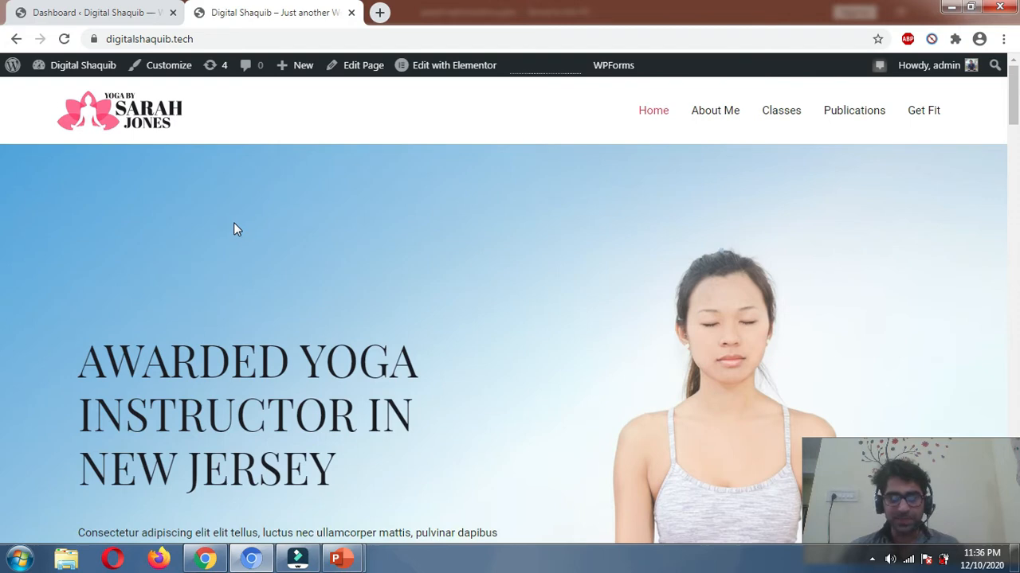
mouse_move(261, 221)
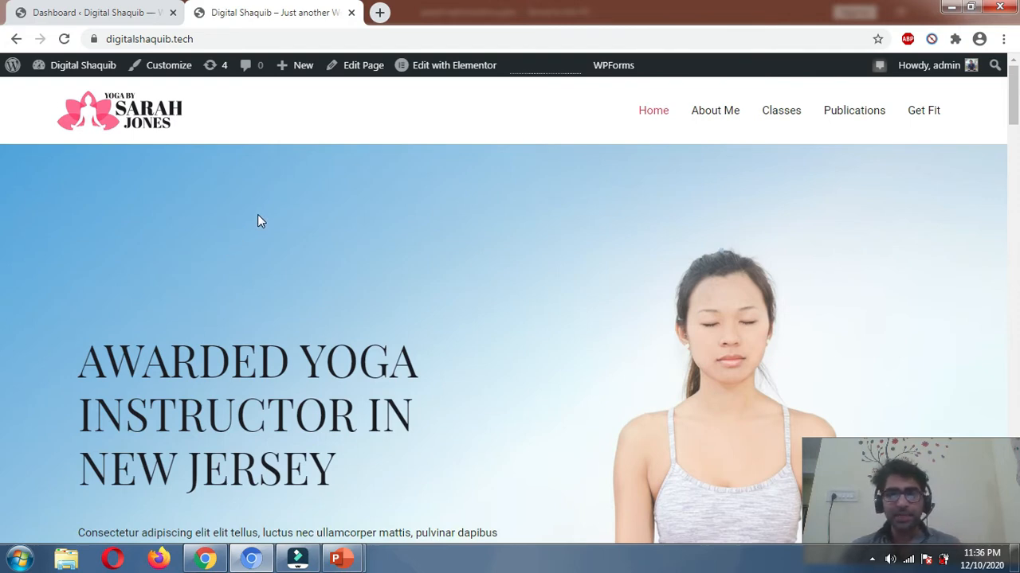
mouse_move(377, 559)
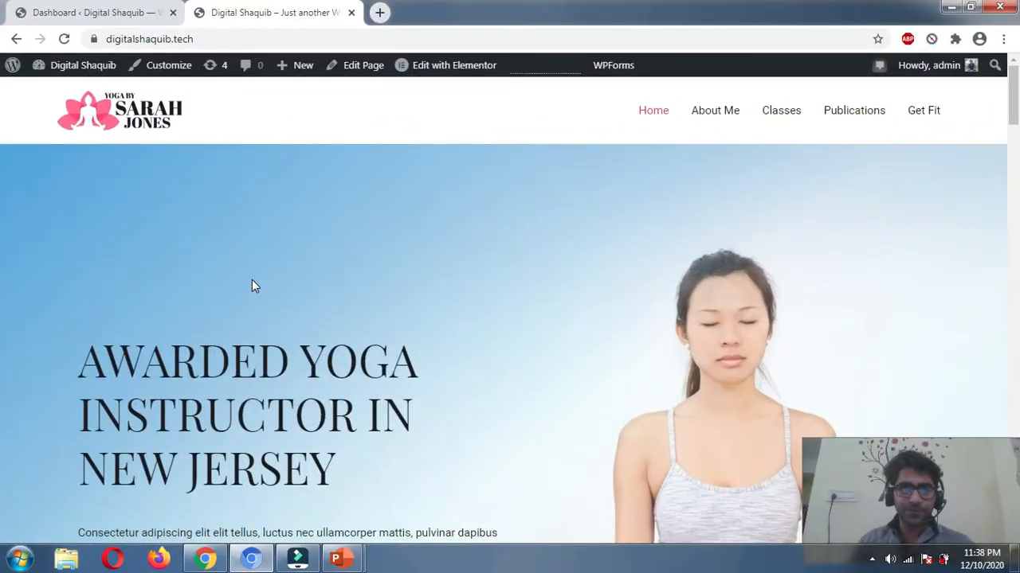
Scroll the yoga home page down to its footer, then switch to the admin Dashboard tab
scroll("down", 3)
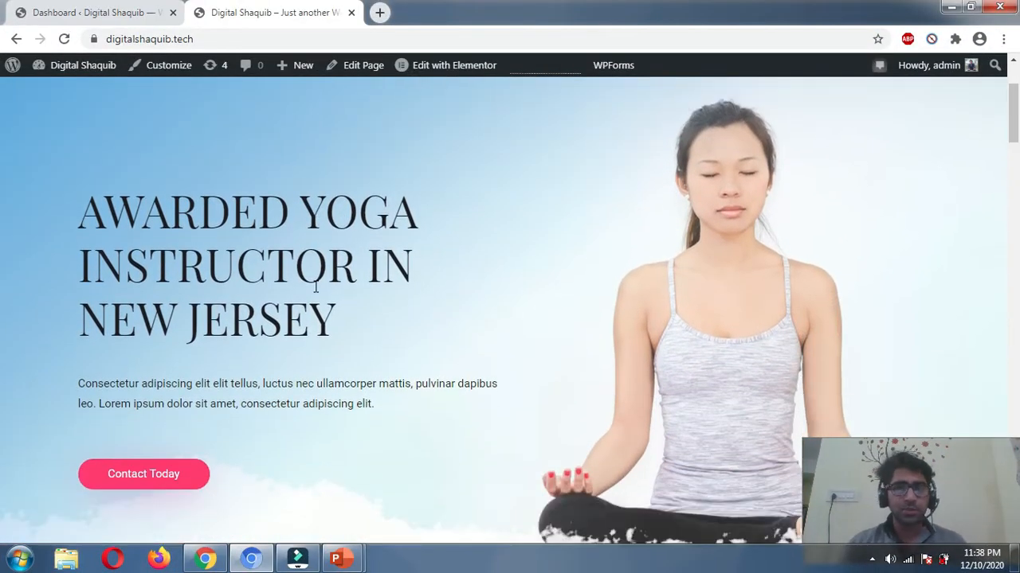
scroll("down", 3)
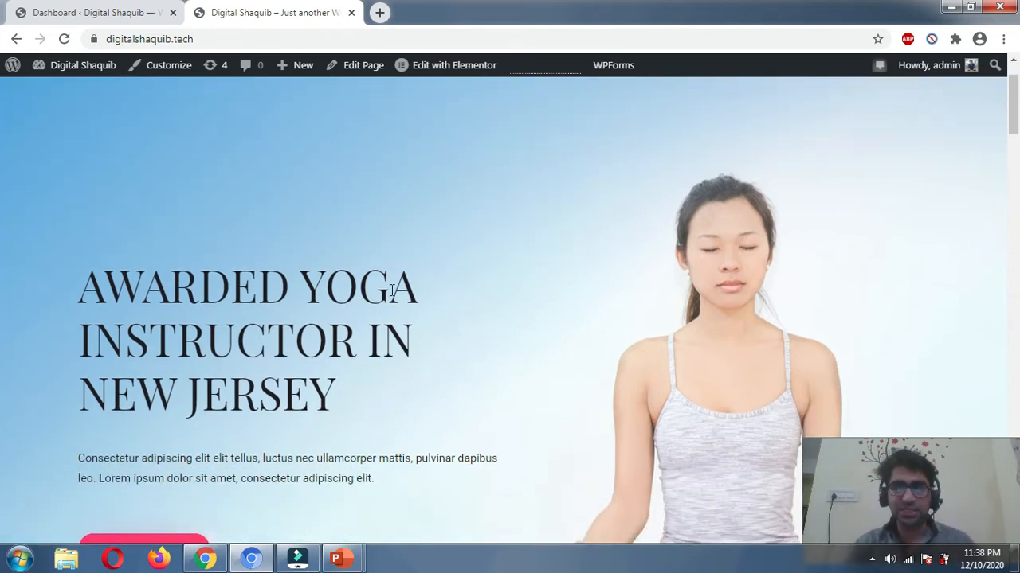
mouse_move(681, 307)
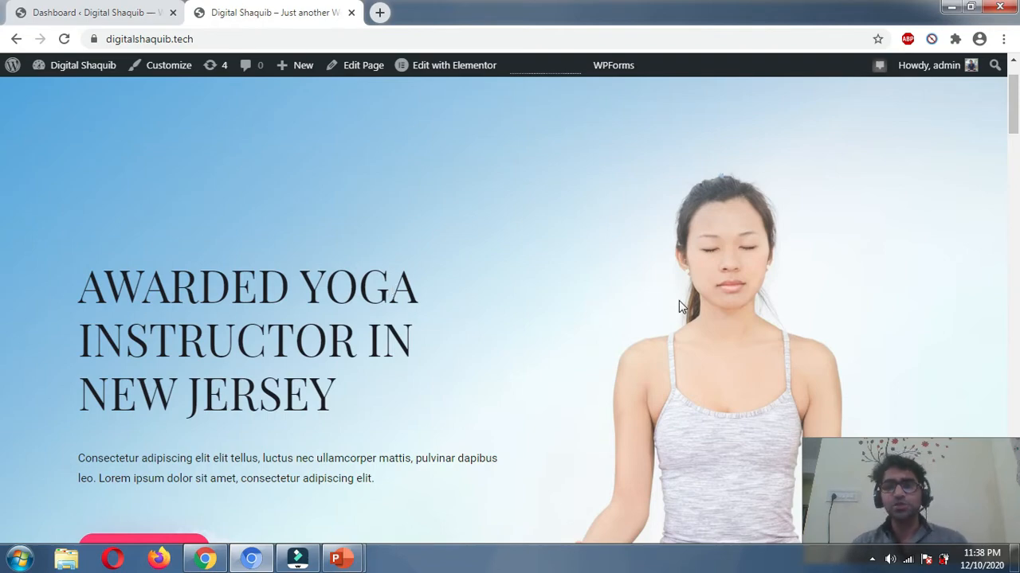
scroll("down", 3)
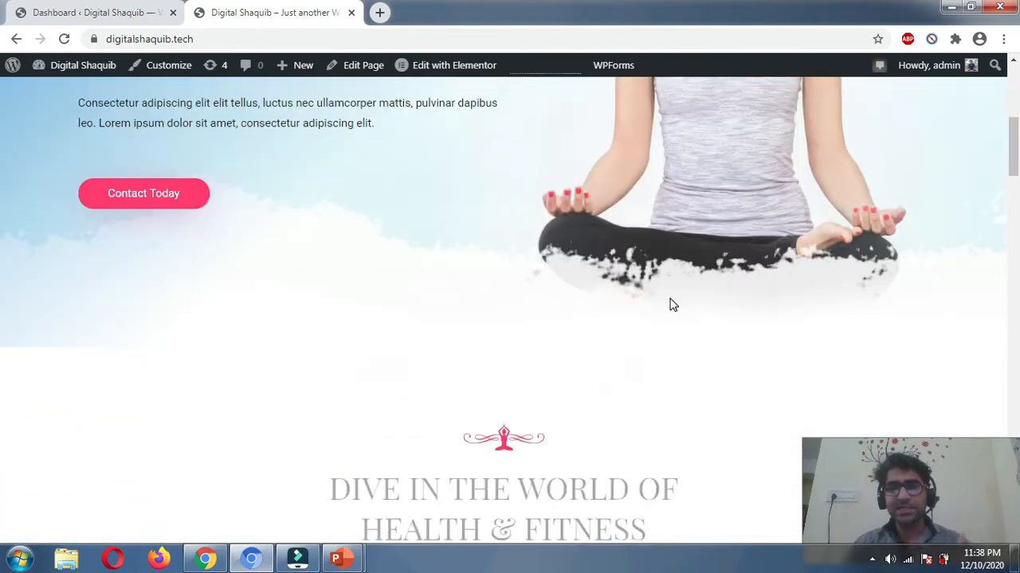
scroll("down", 3)
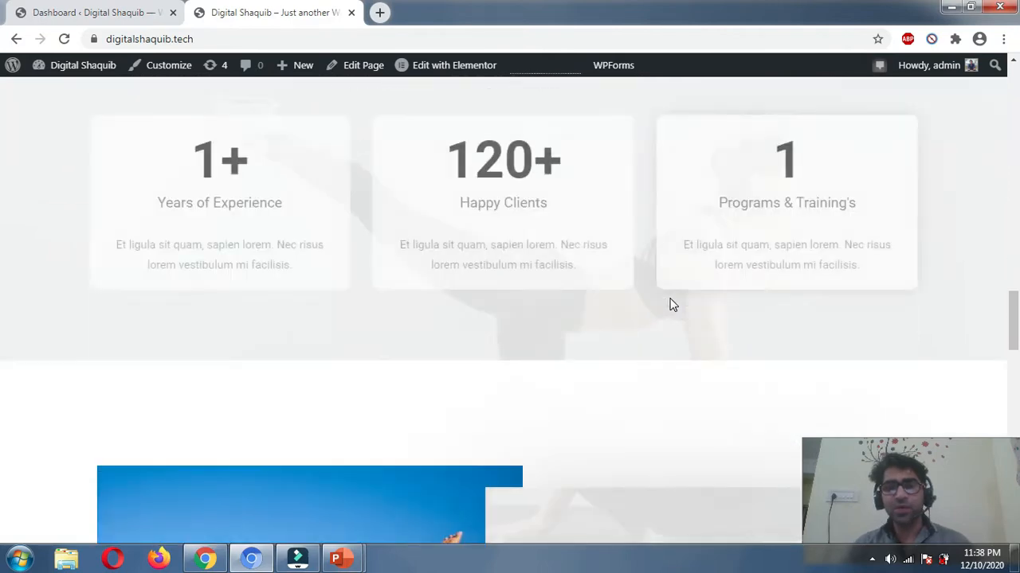
scroll("down", 3)
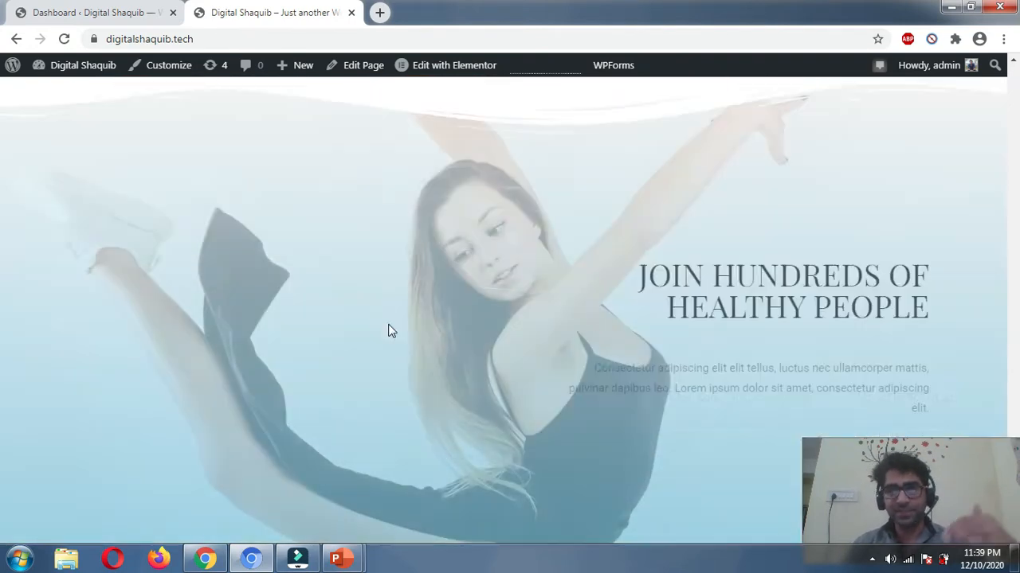
scroll("down", 3)
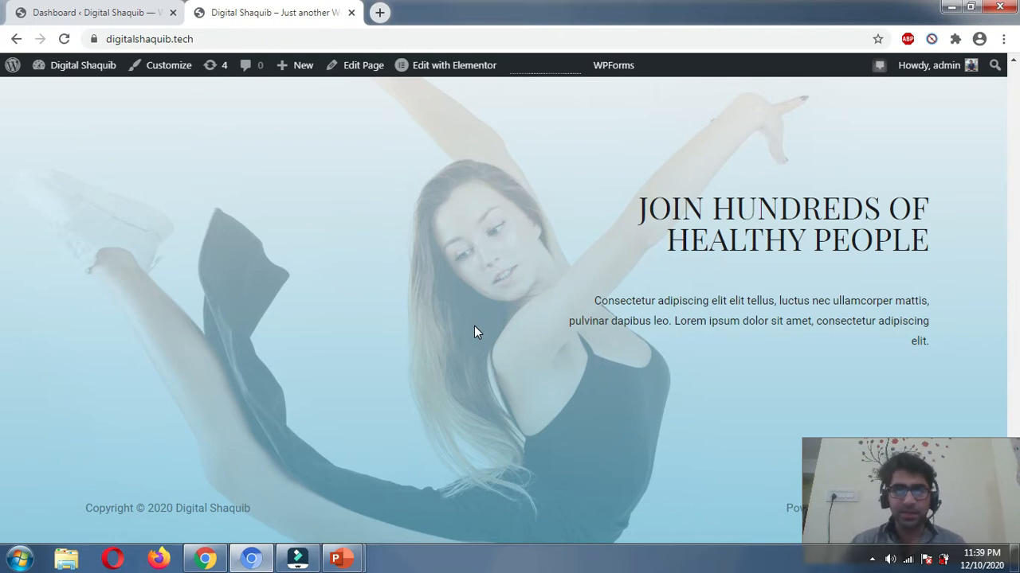
left_click(88, 12)
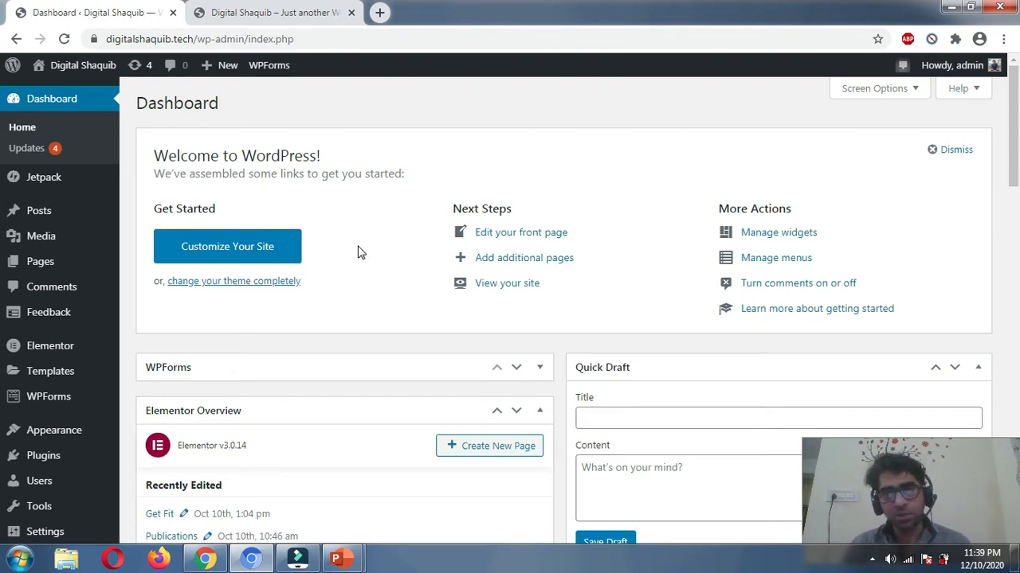
Search Plugins > Add New for 'a3 lazy'
scroll("down", 3)
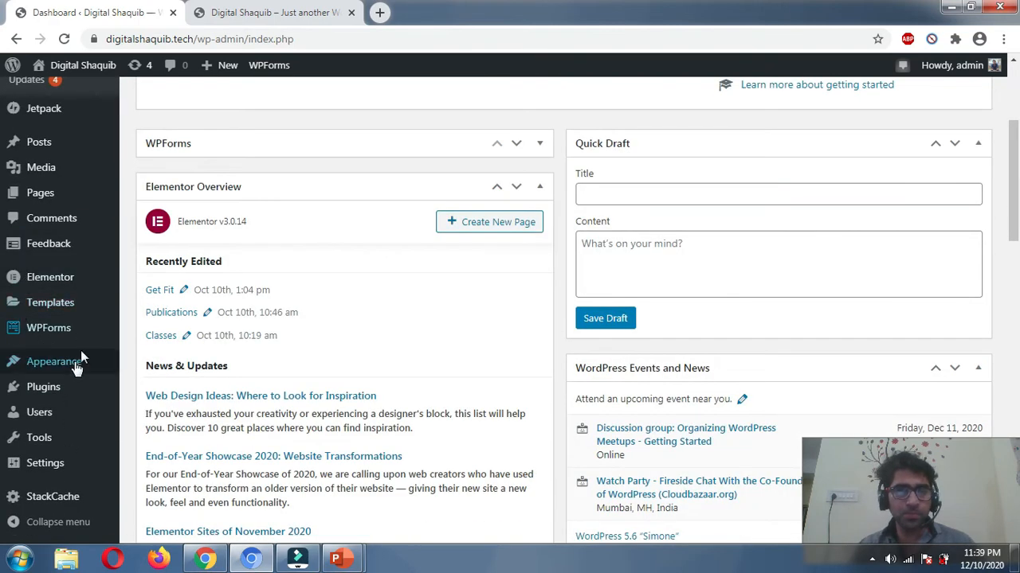
left_click(53, 362)
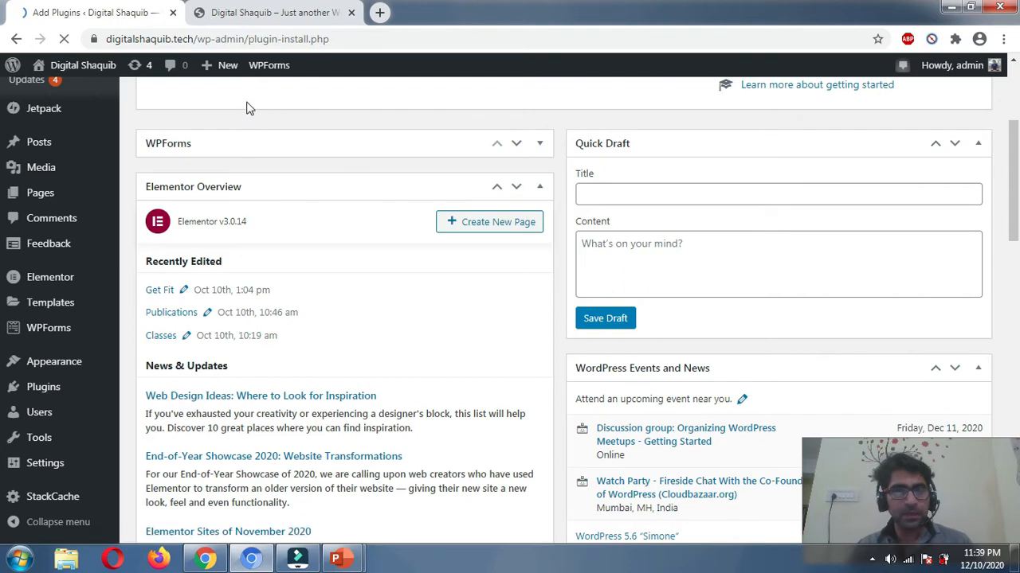
type("a")
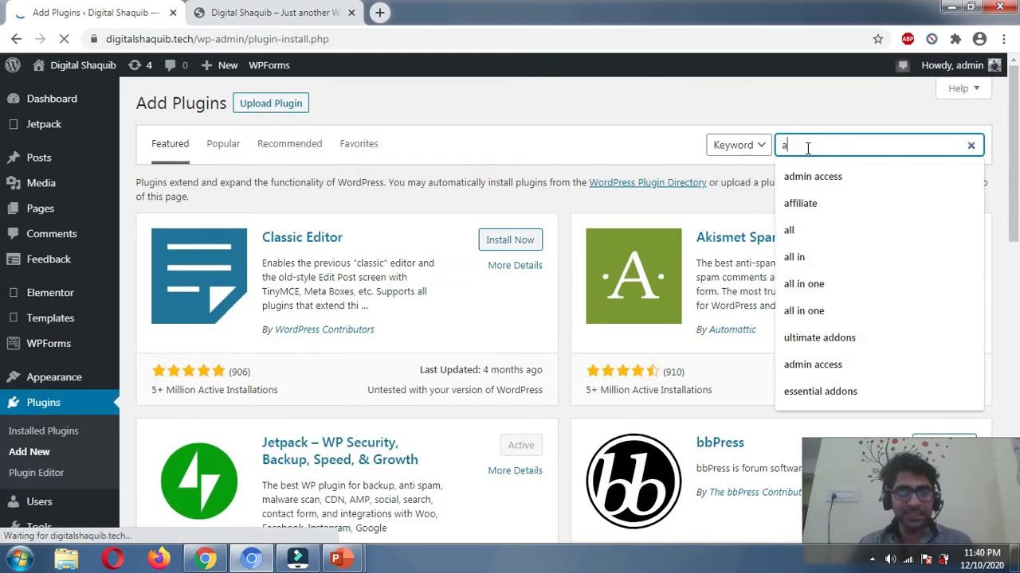
type("3 lazy")
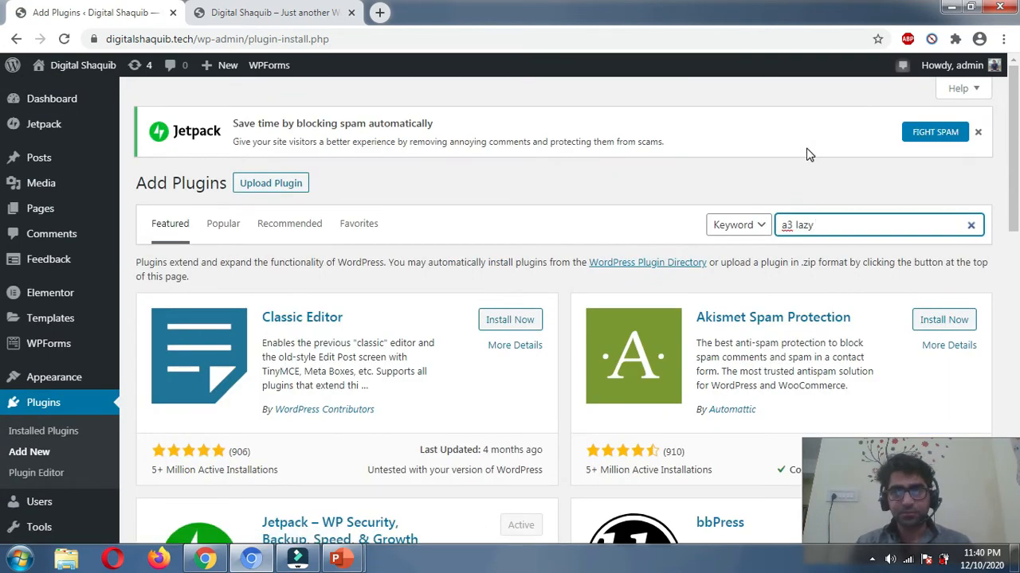
key("Enter")
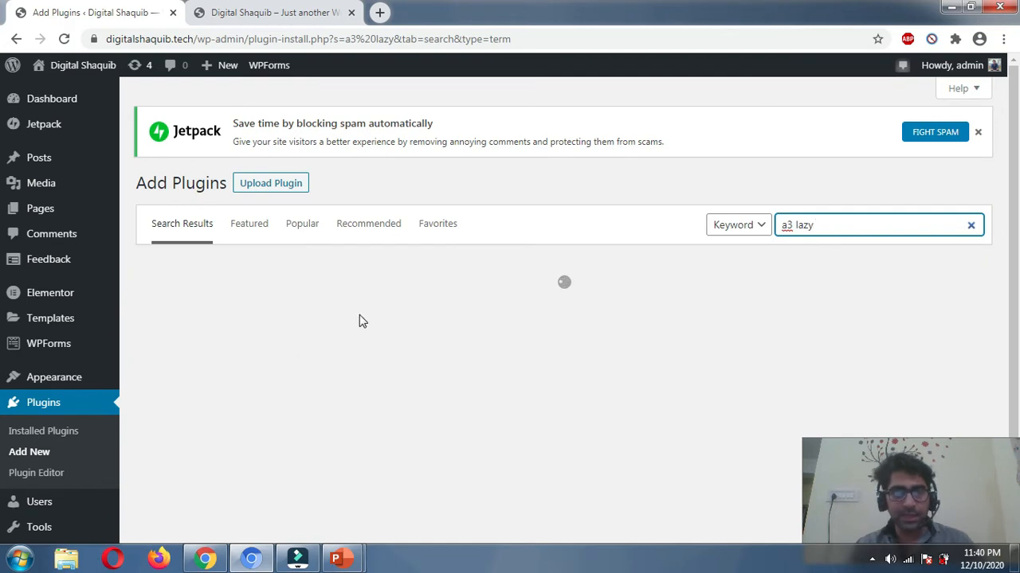
Install Now and Activate the a3 Lazy Load plugin from the search results
scroll("down", 3)
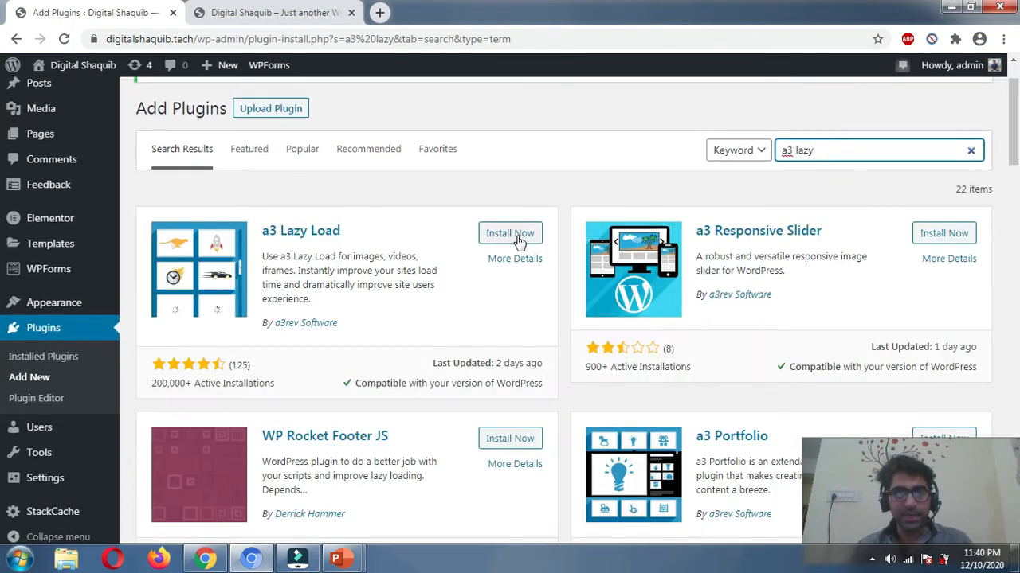
left_click(510, 233)
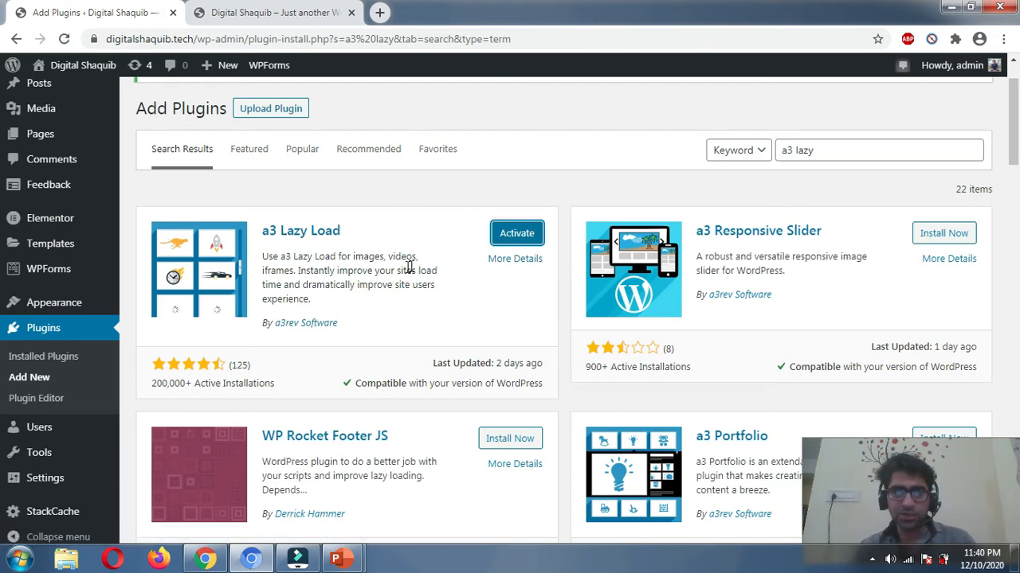
left_click(516, 232)
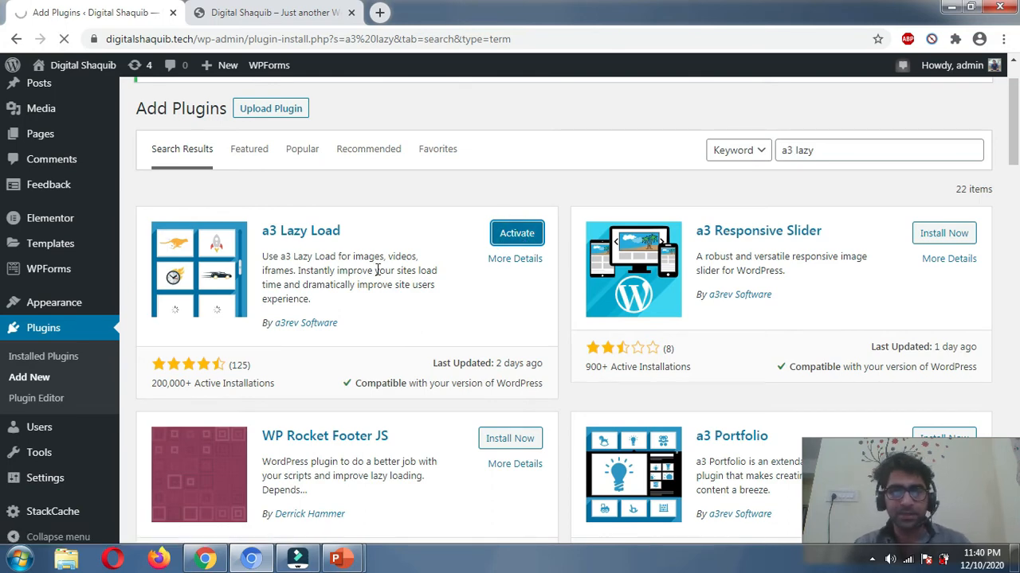
left_click(516, 232)
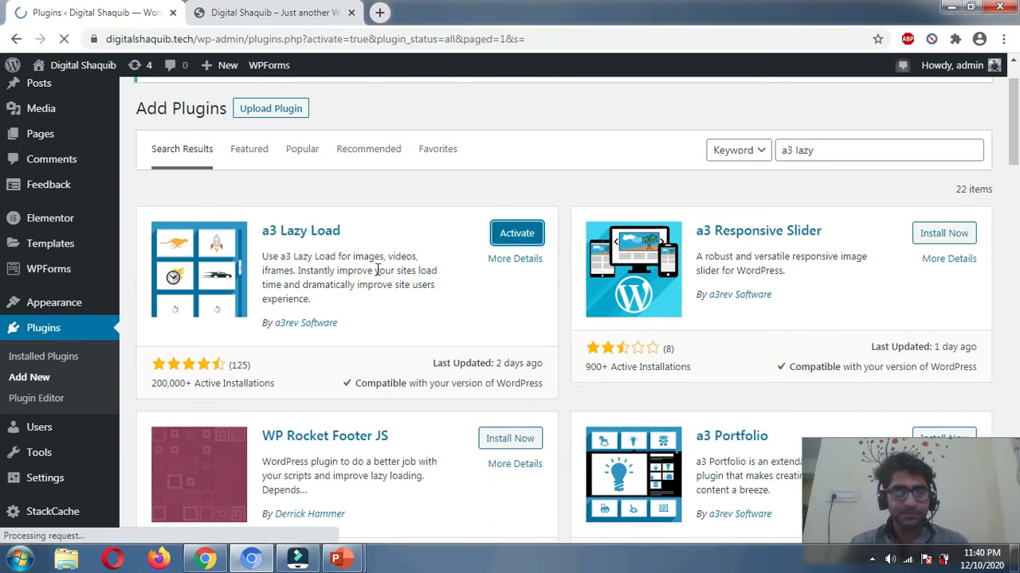
left_click(516, 232)
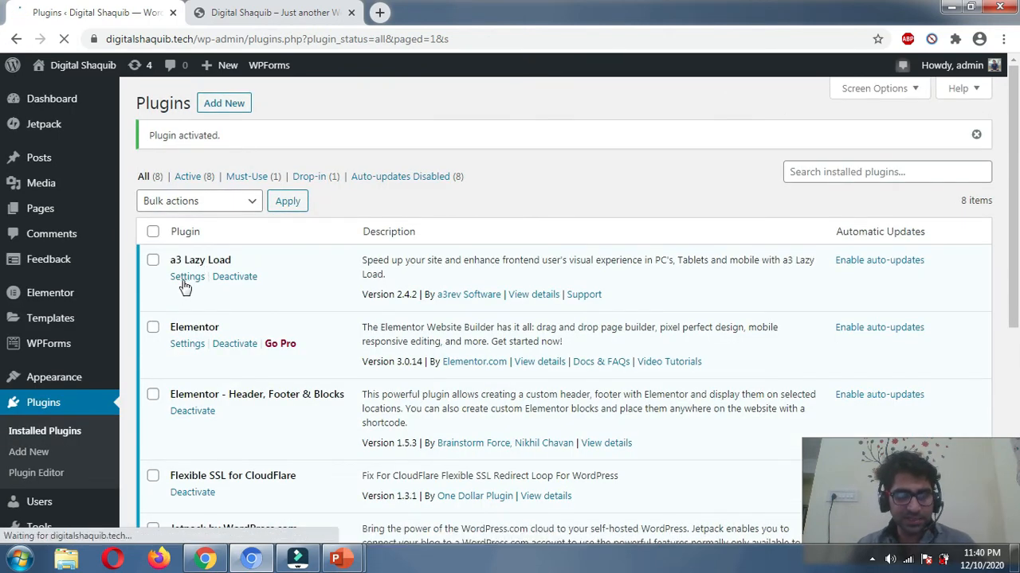
left_click(187, 277)
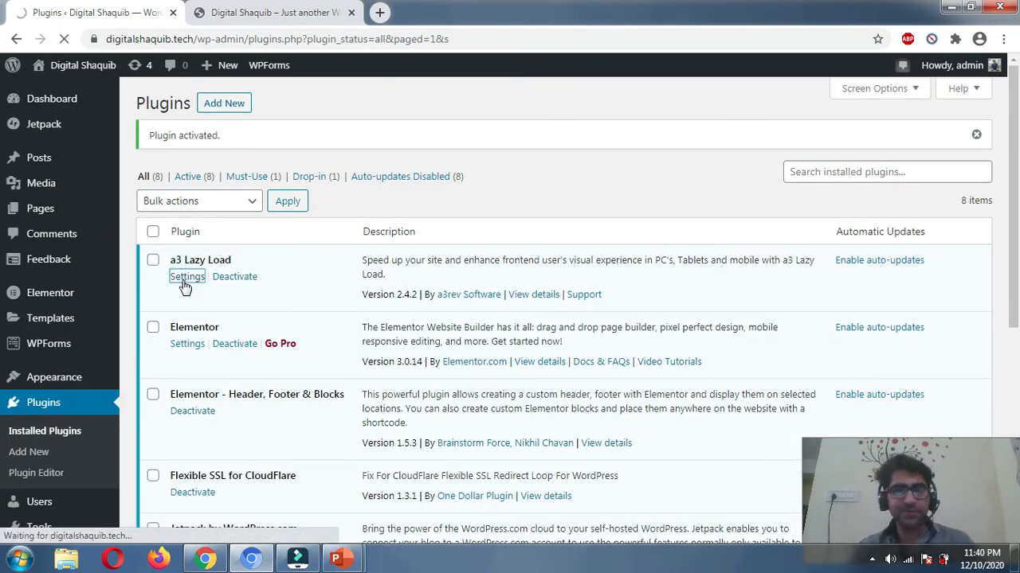
left_click(187, 276)
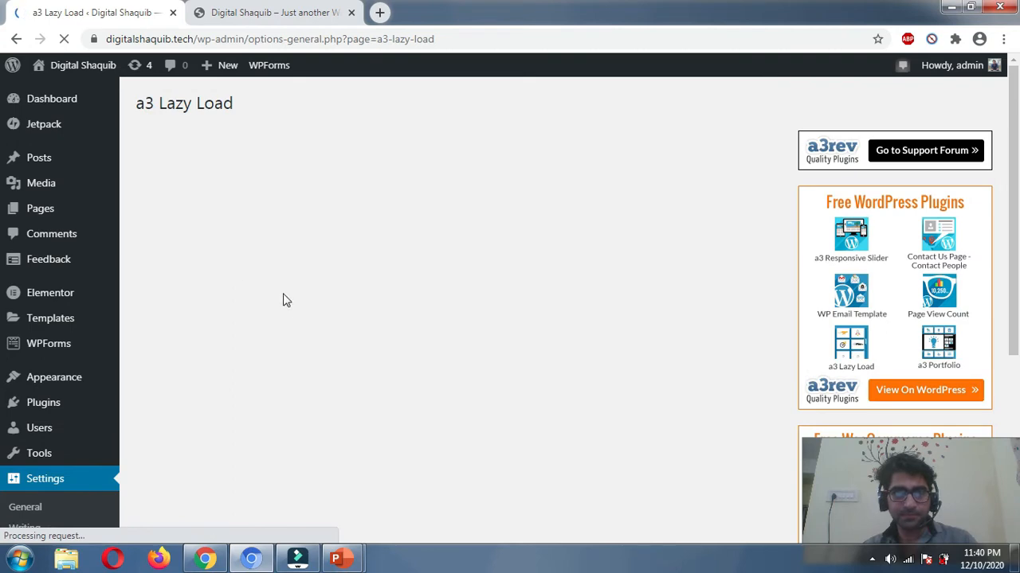
scroll("down", 3)
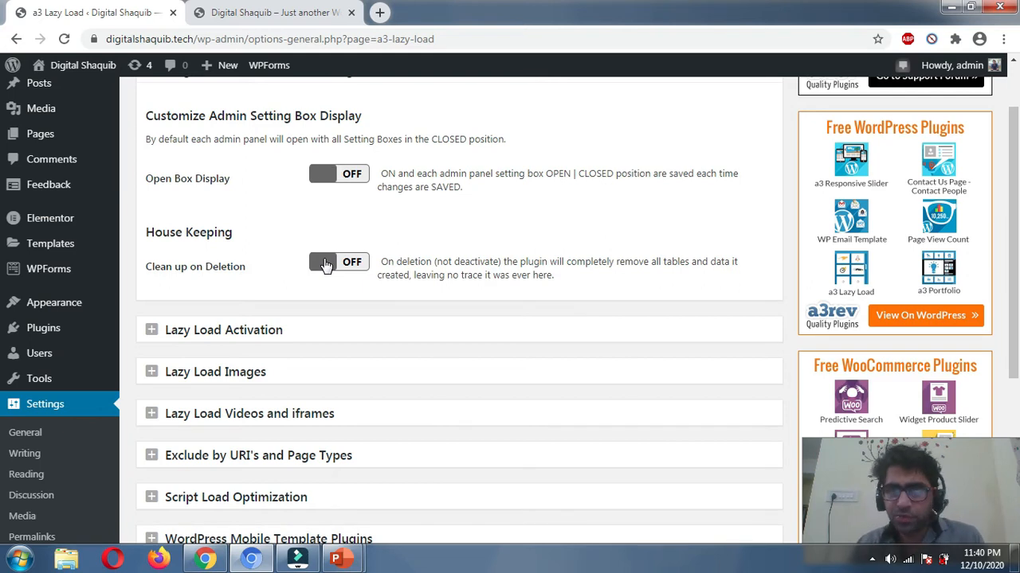
left_click(326, 262)
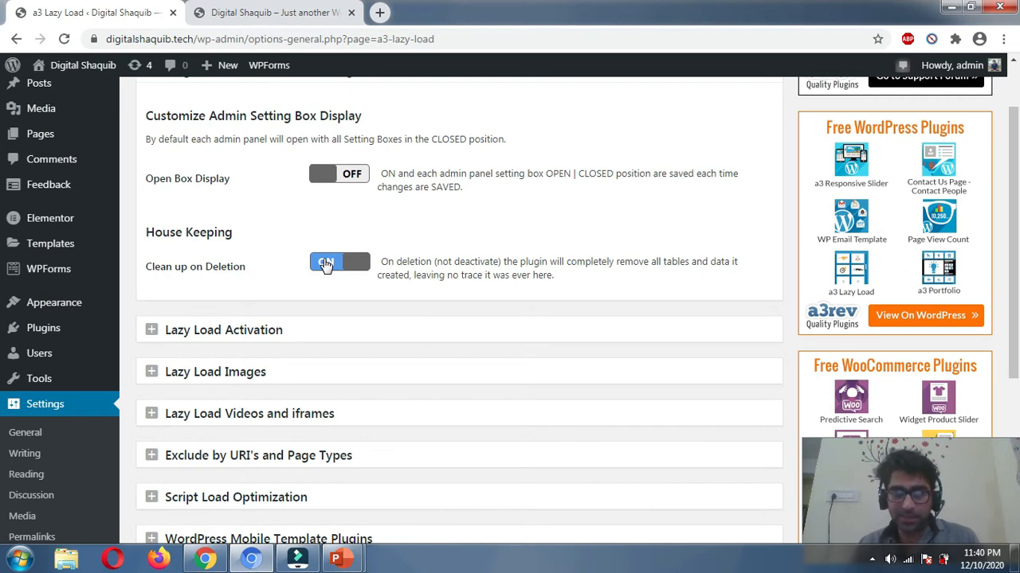
left_click(326, 261)
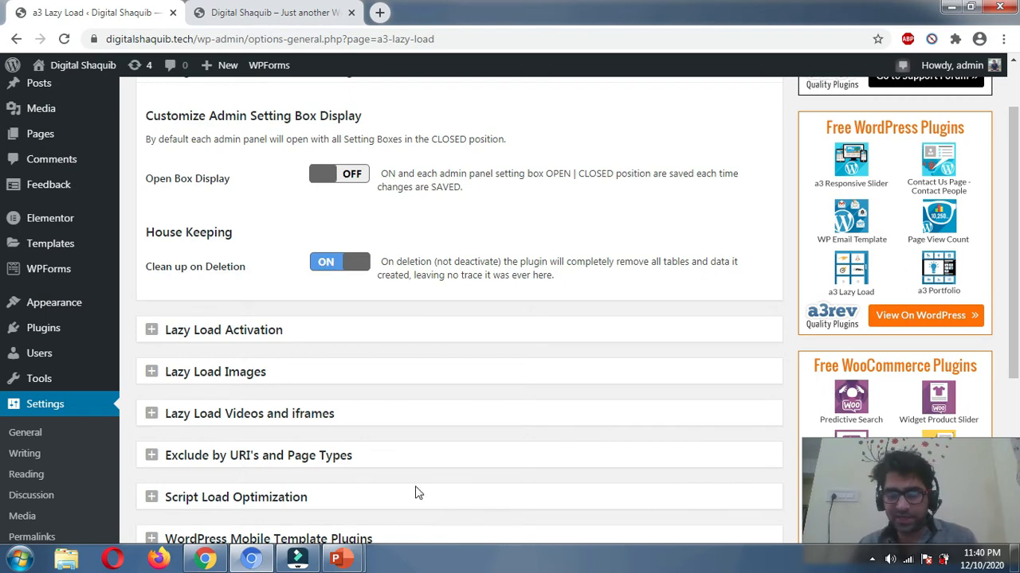
scroll("down", 3)
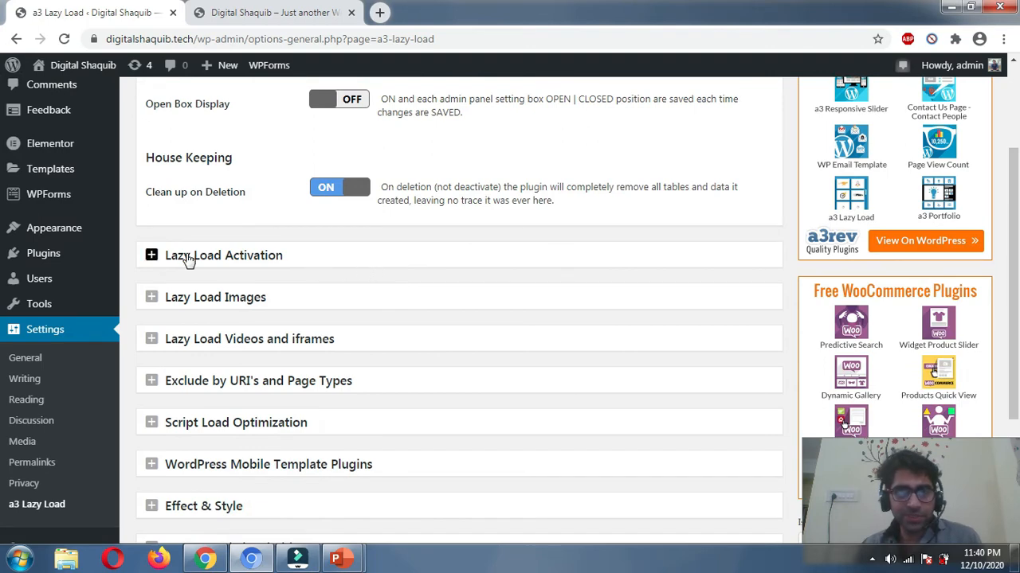
Expand the Lazy Load Activation and Lazy Load Images panels and review their toggles
left_click(223, 255)
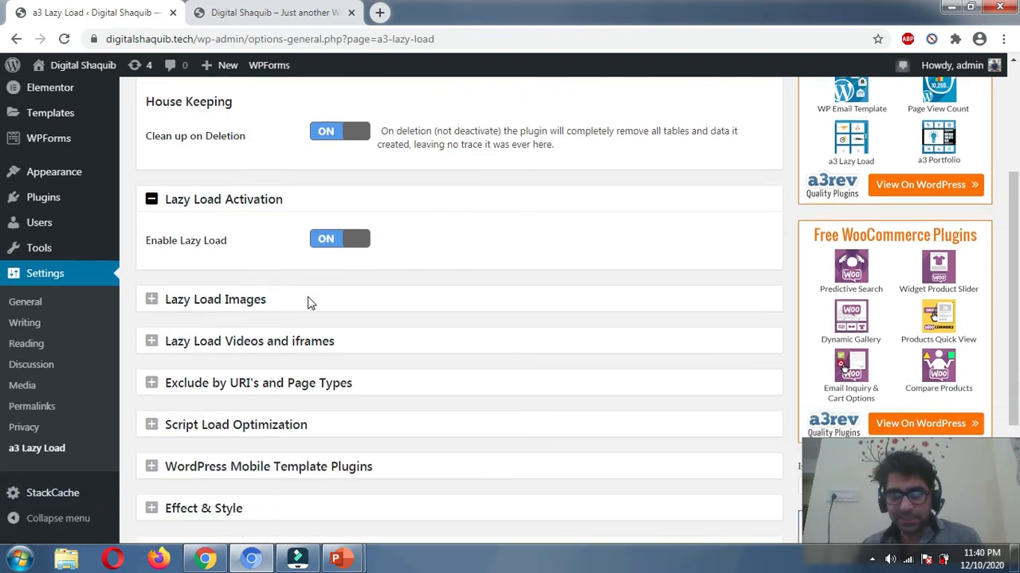
scroll("down", 3)
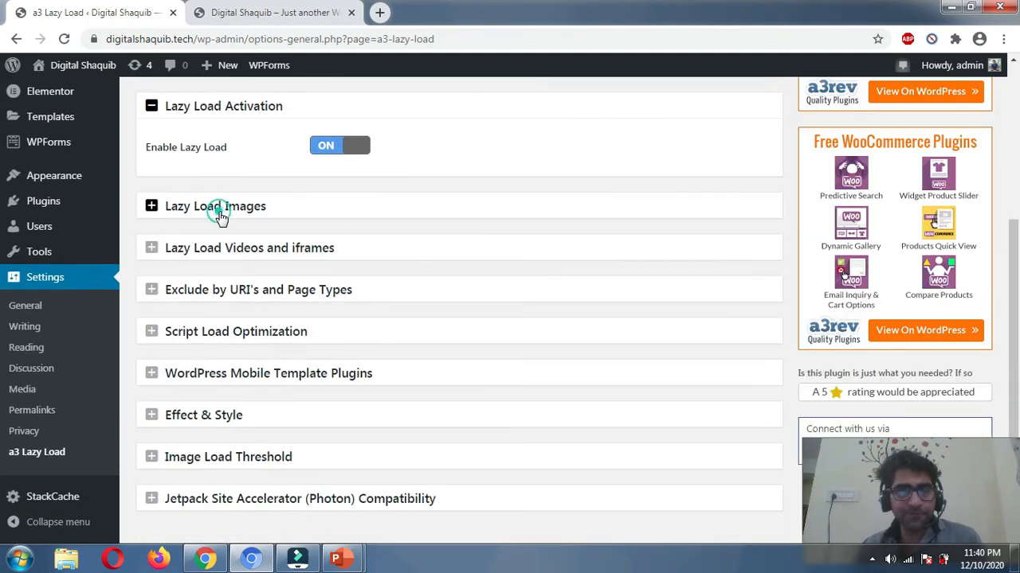
left_click(215, 206)
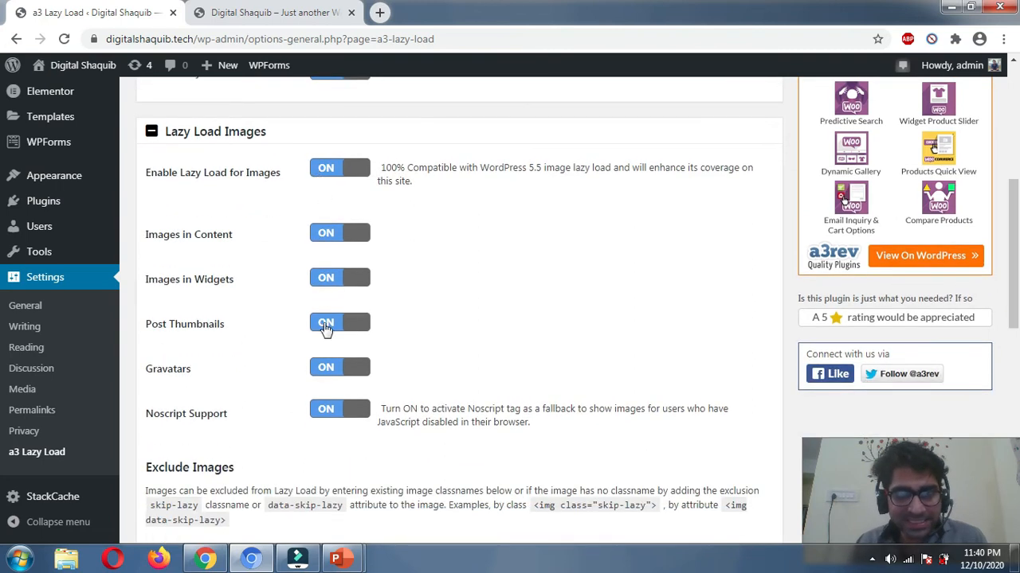
mouse_move(341, 414)
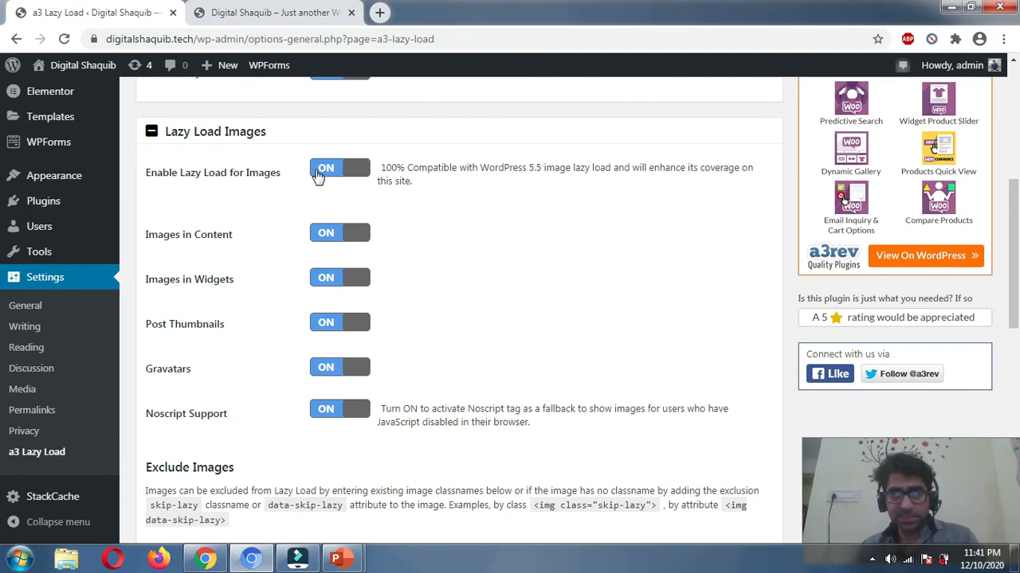
mouse_move(274, 289)
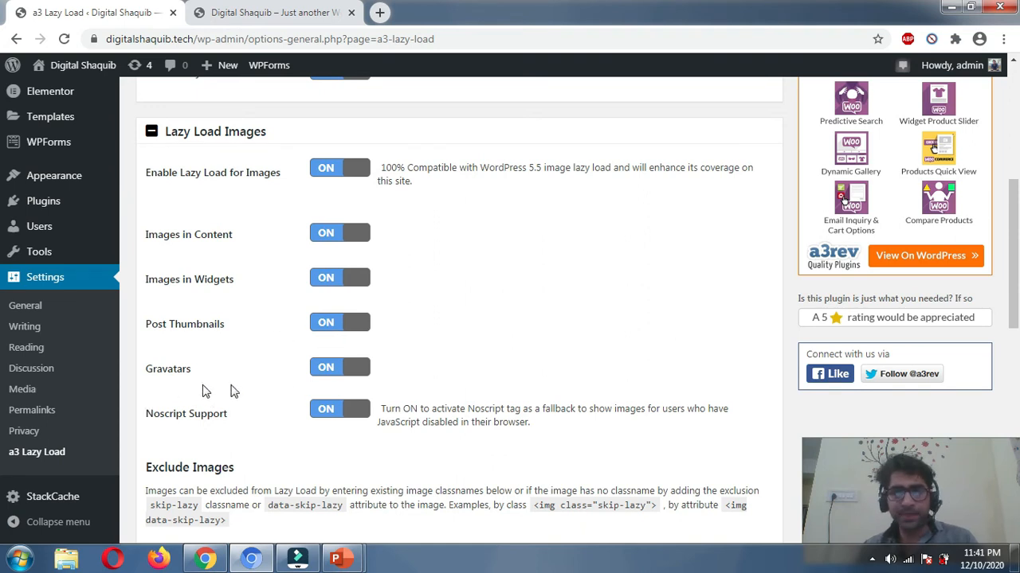
mouse_move(396, 446)
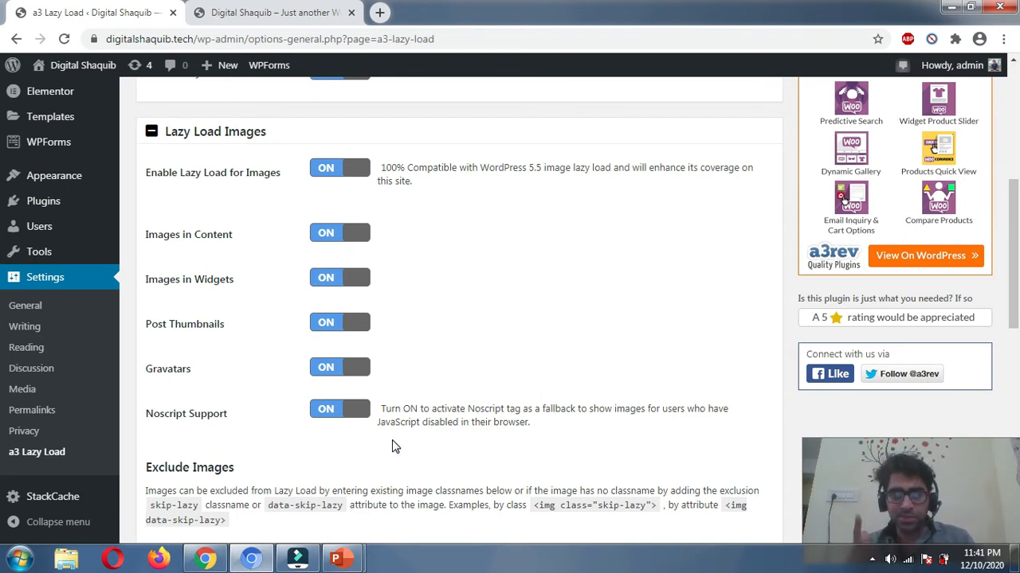
mouse_move(400, 67)
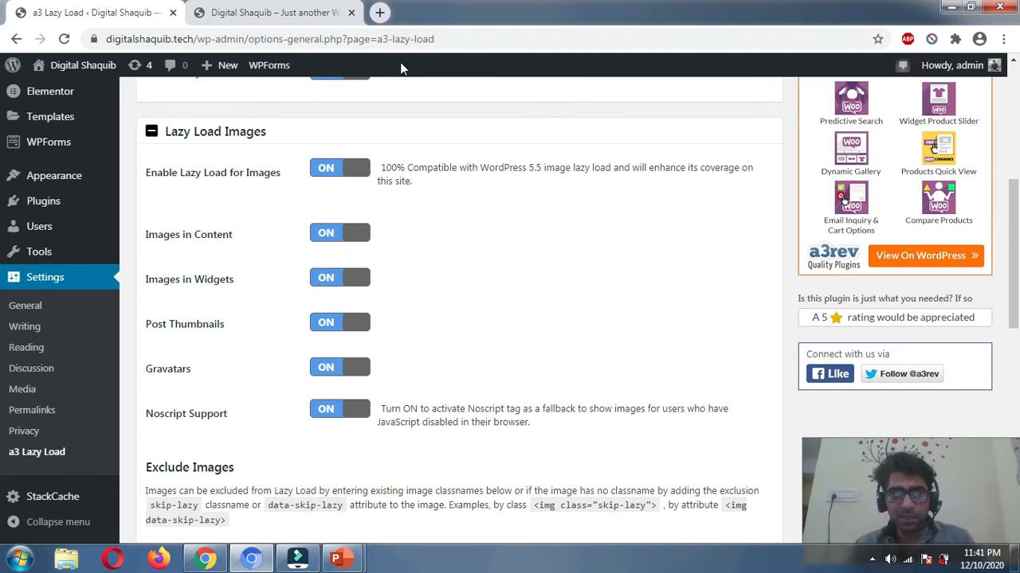
scroll("down", 3)
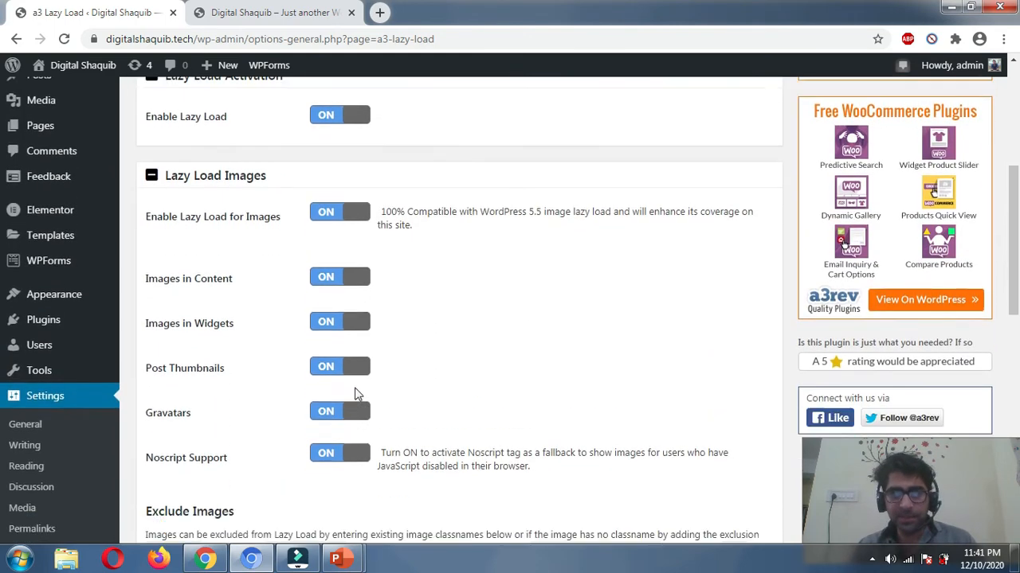
scroll("down", 3)
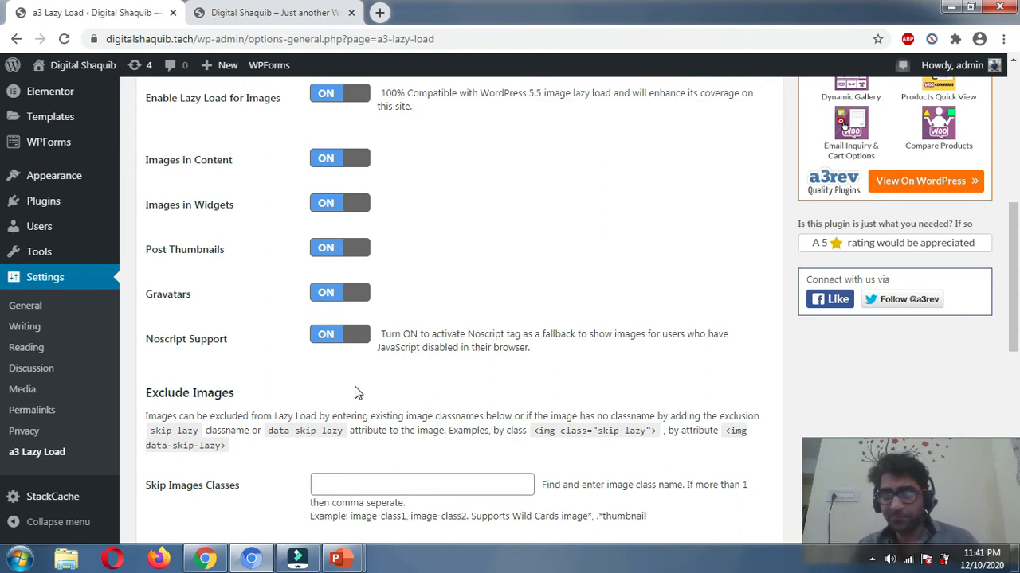
mouse_move(332, 270)
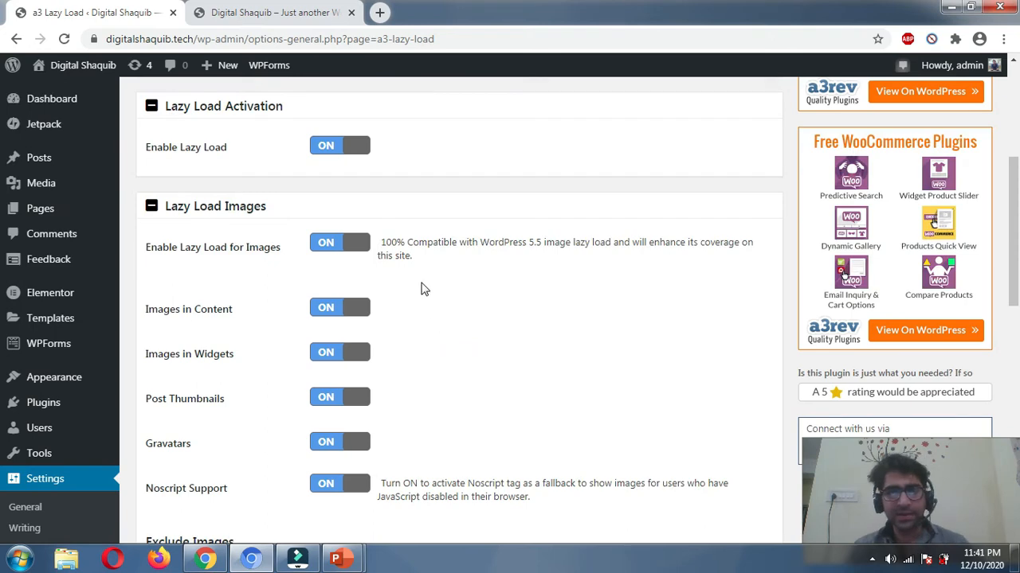
Expand the Lazy Load Videos and iframes panel and confirm all its options are on
scroll("down", 3)
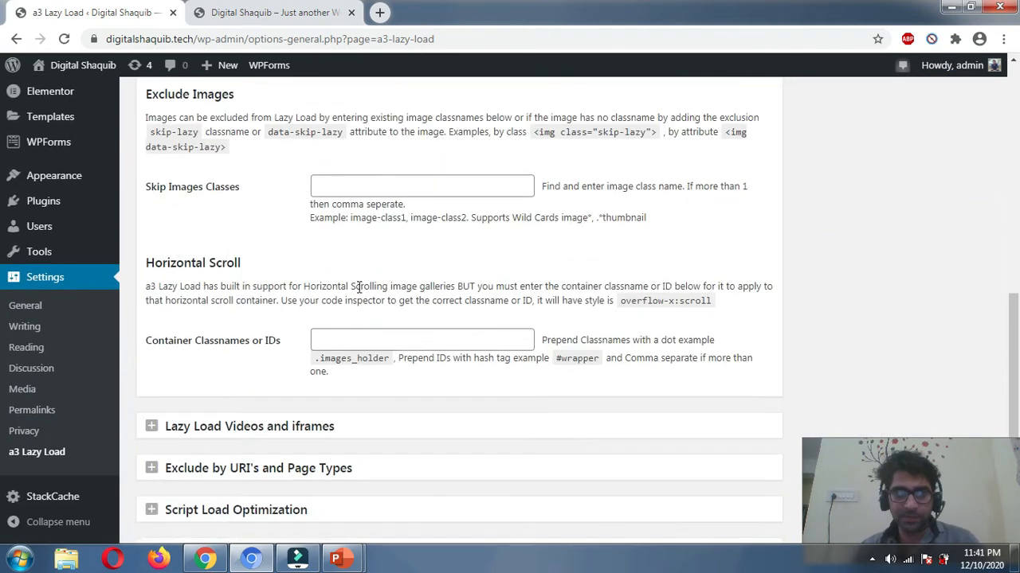
scroll("up", 3)
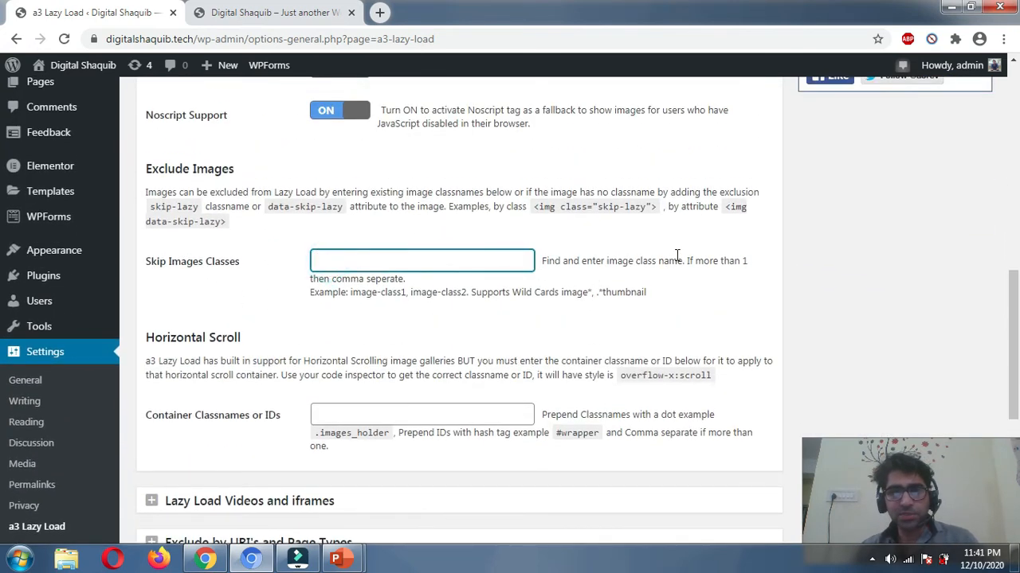
scroll("down", 3)
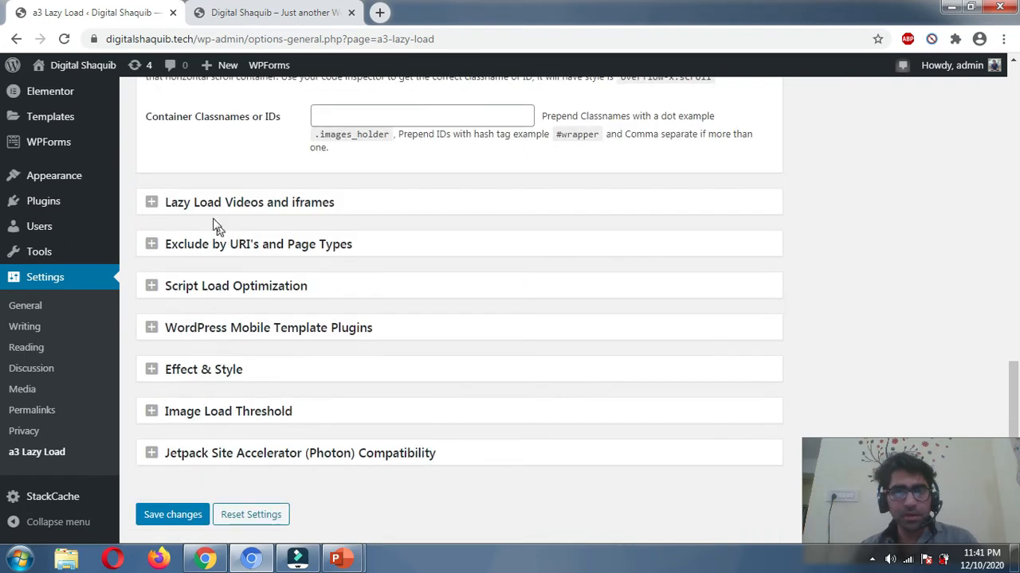
left_click(249, 202)
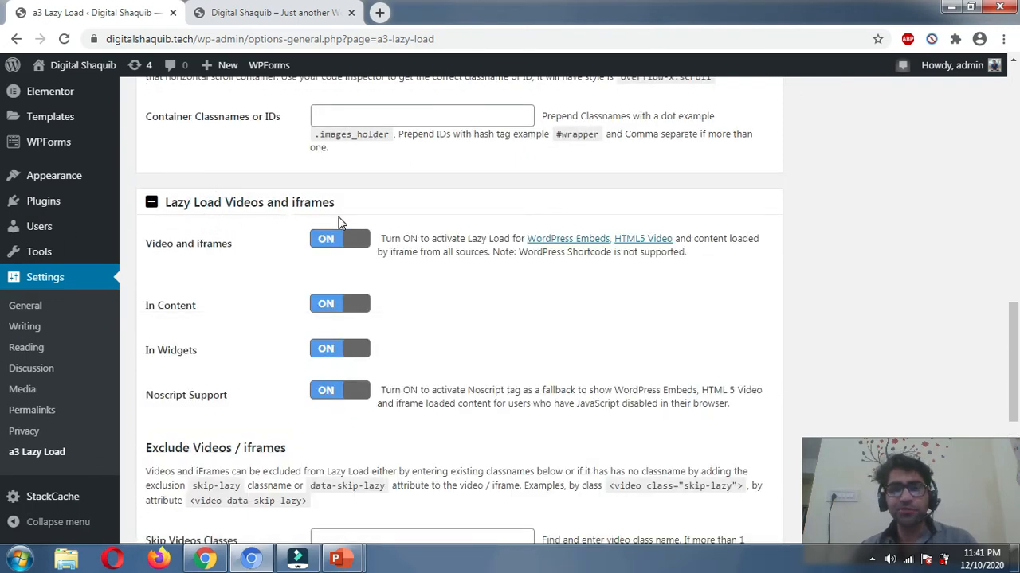
mouse_move(337, 269)
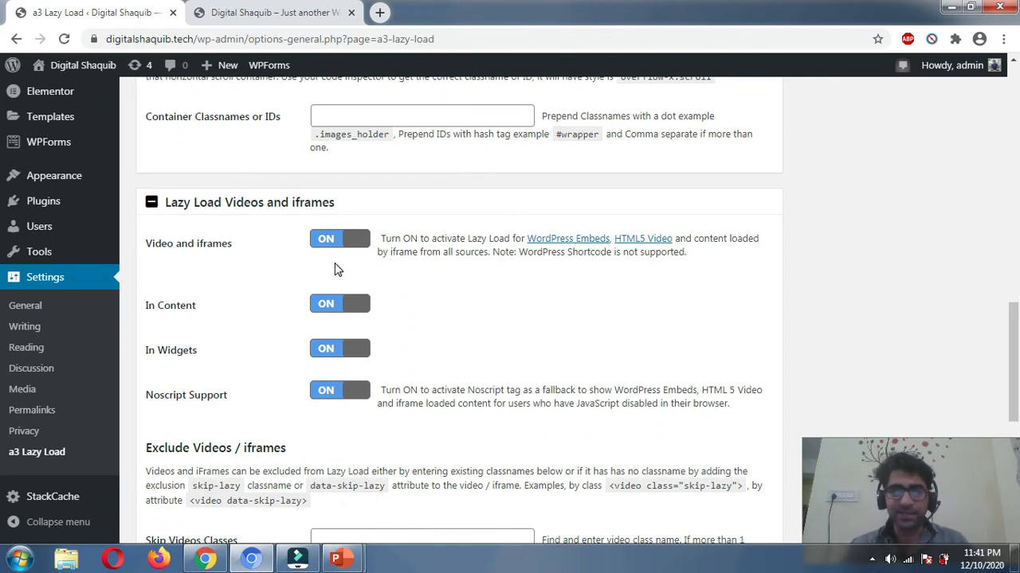
mouse_move(243, 376)
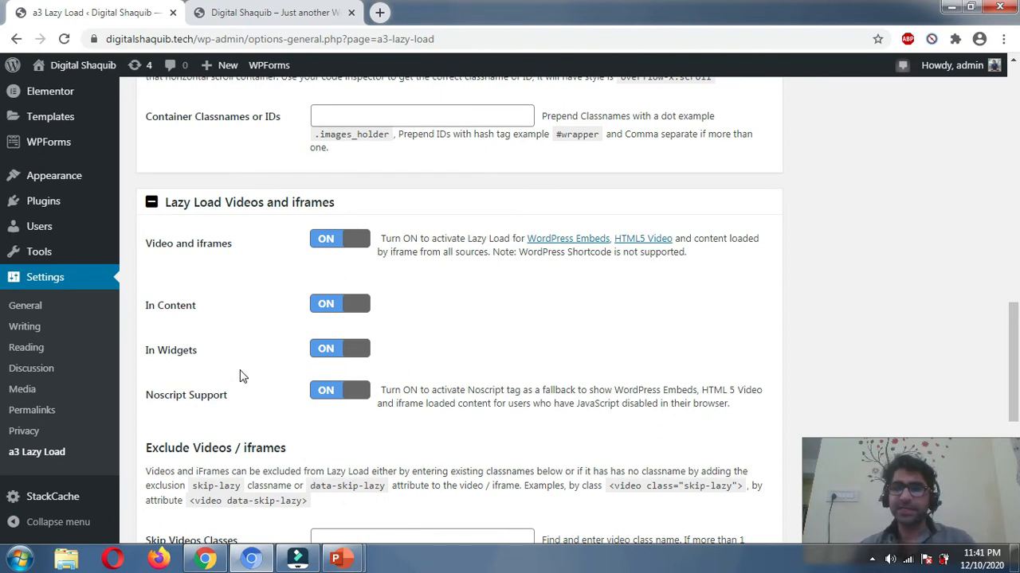
scroll("down", 3)
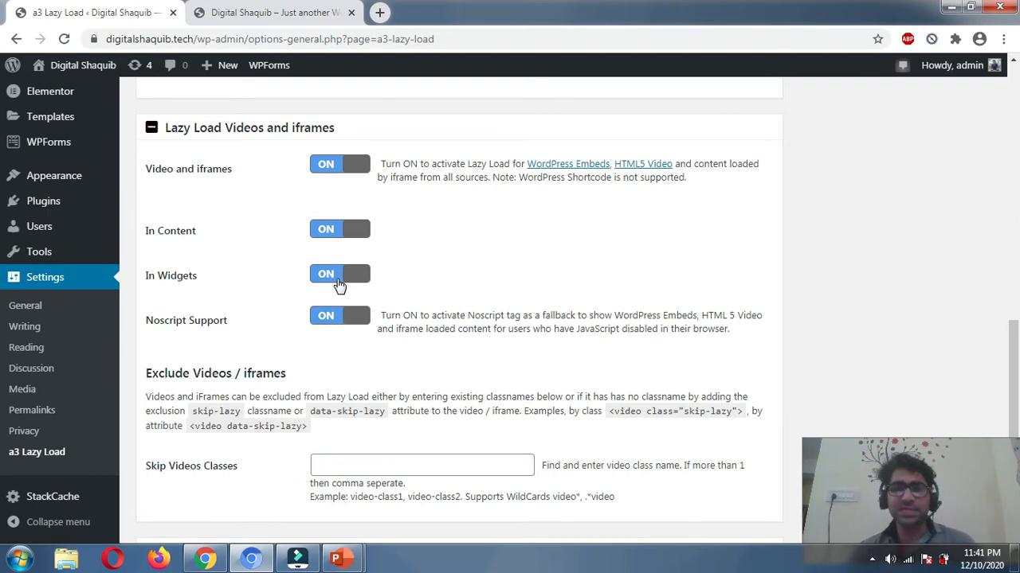
scroll("down", 3)
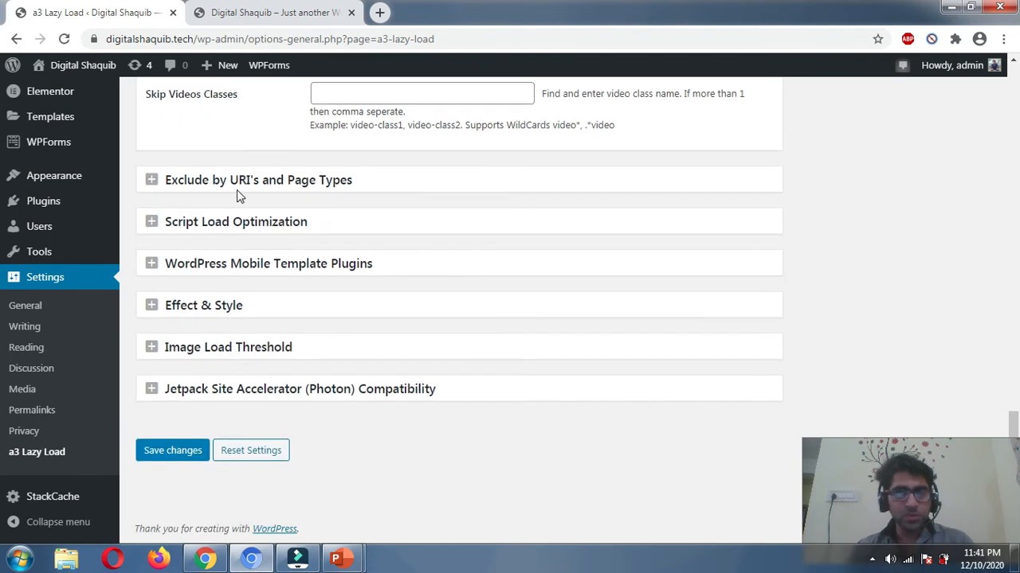
Expand Exclude by URI's and Page Types, leaving URIs empty and page-type exclusions off
left_click(258, 180)
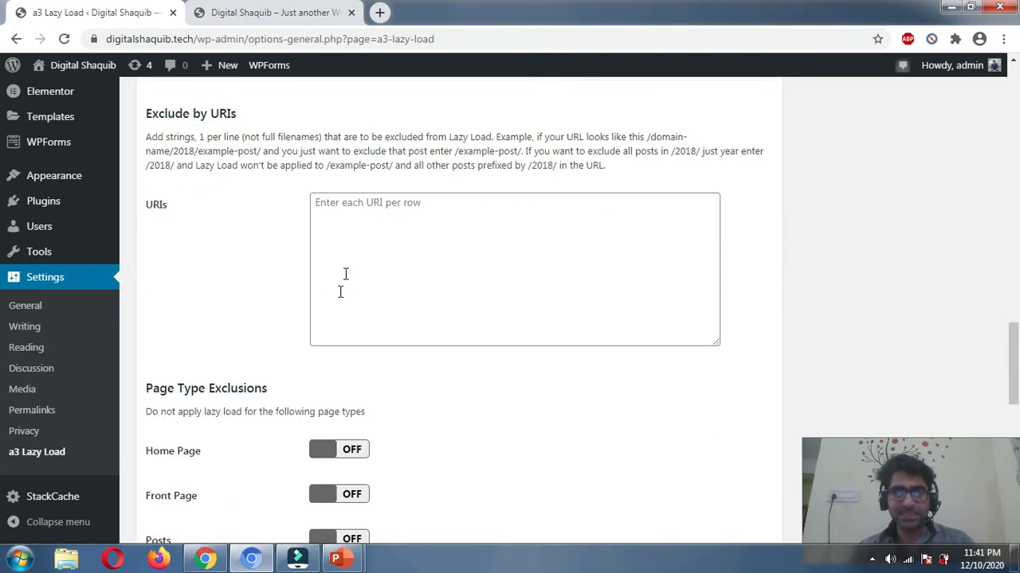
scroll("down", 3)
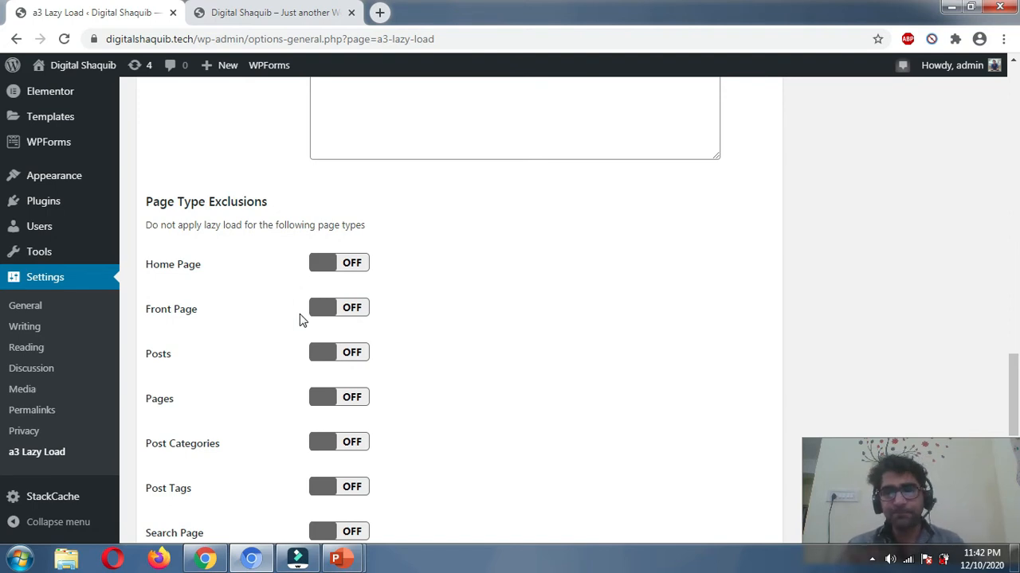
scroll("down", 3)
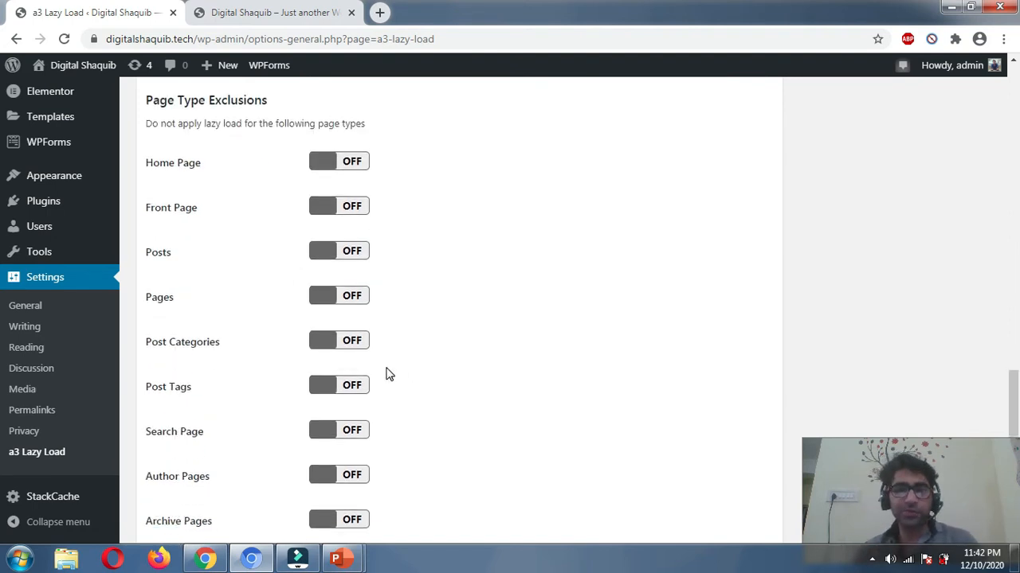
scroll("down", 3)
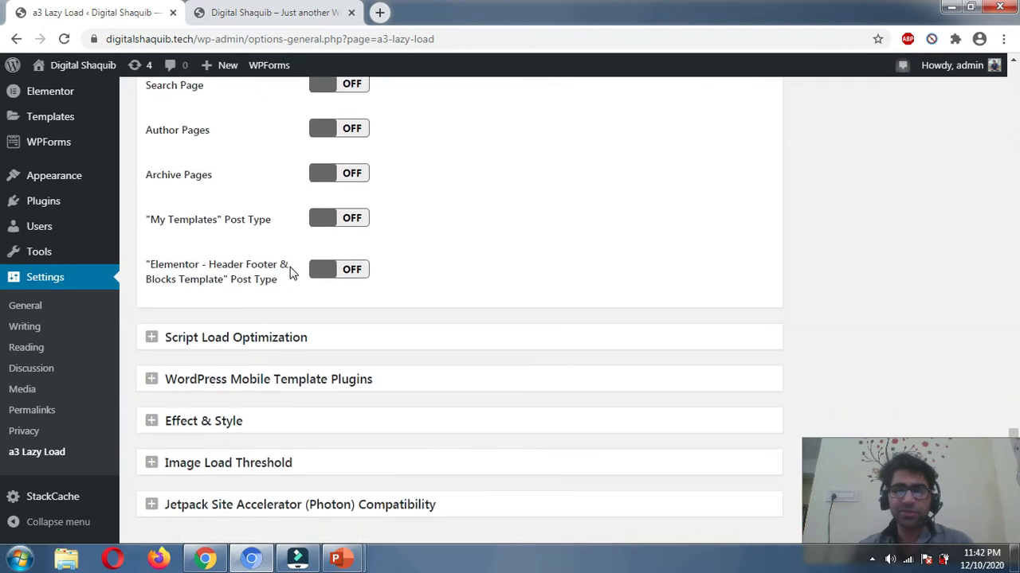
mouse_move(310, 275)
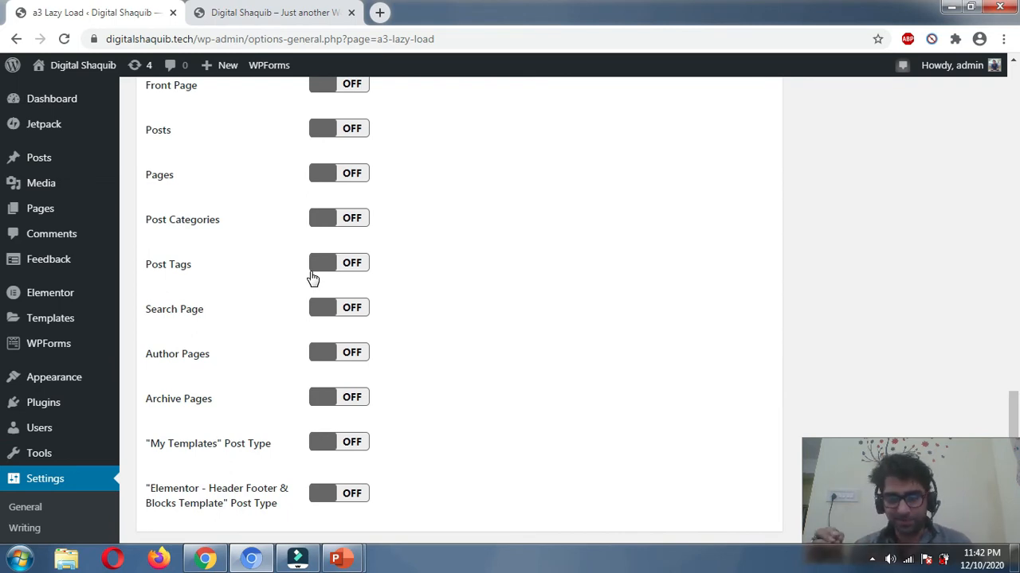
scroll("down", 3)
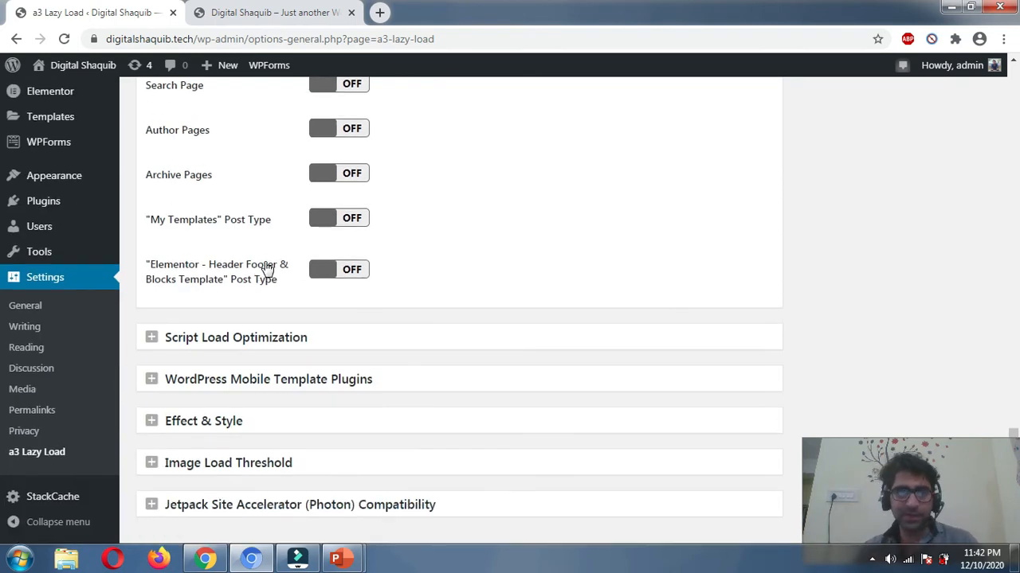
Set theme scripts to load in the footer and expand the mobile template plugin options
left_click(235, 337)
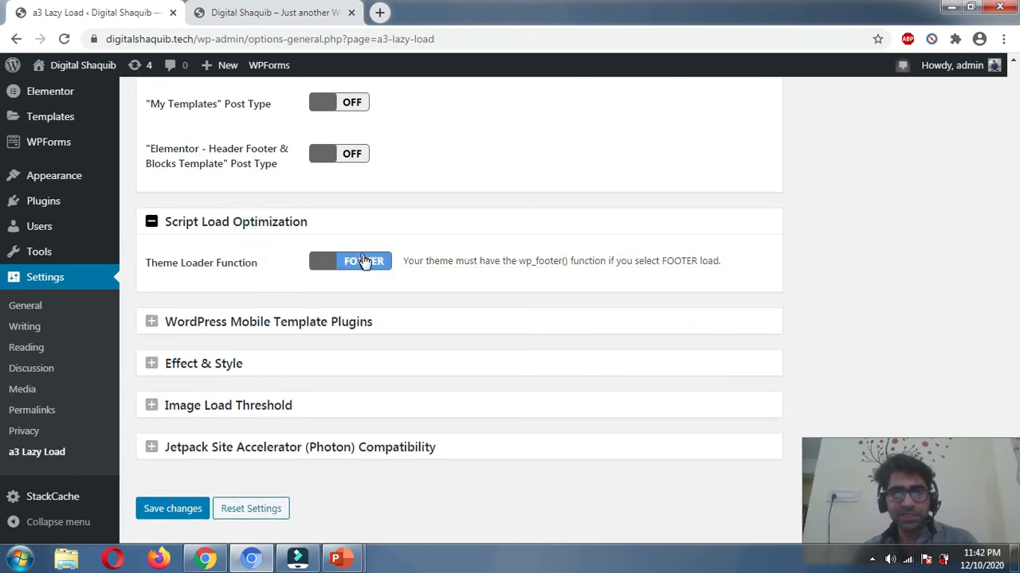
scroll("down", 3)
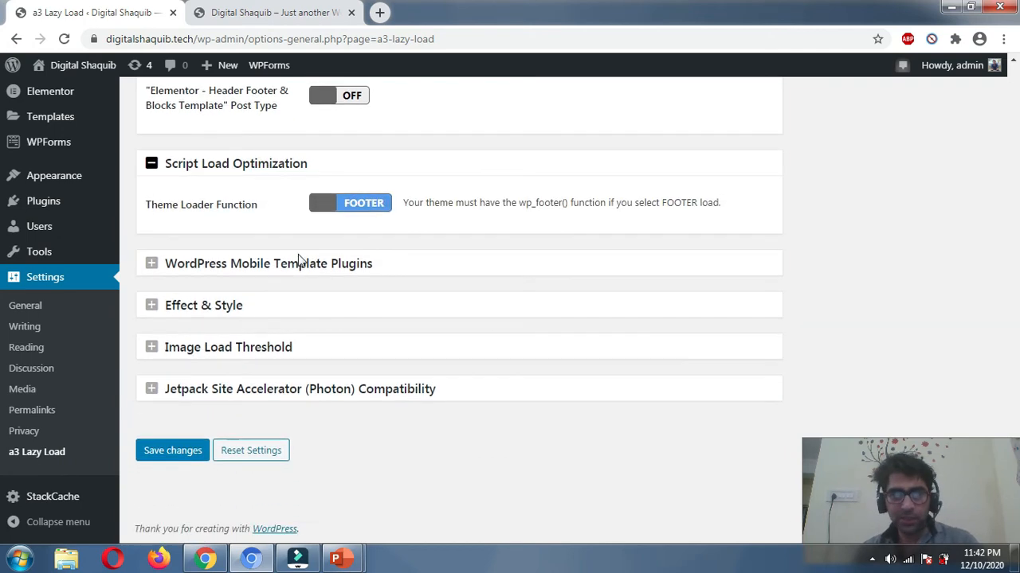
left_click(269, 263)
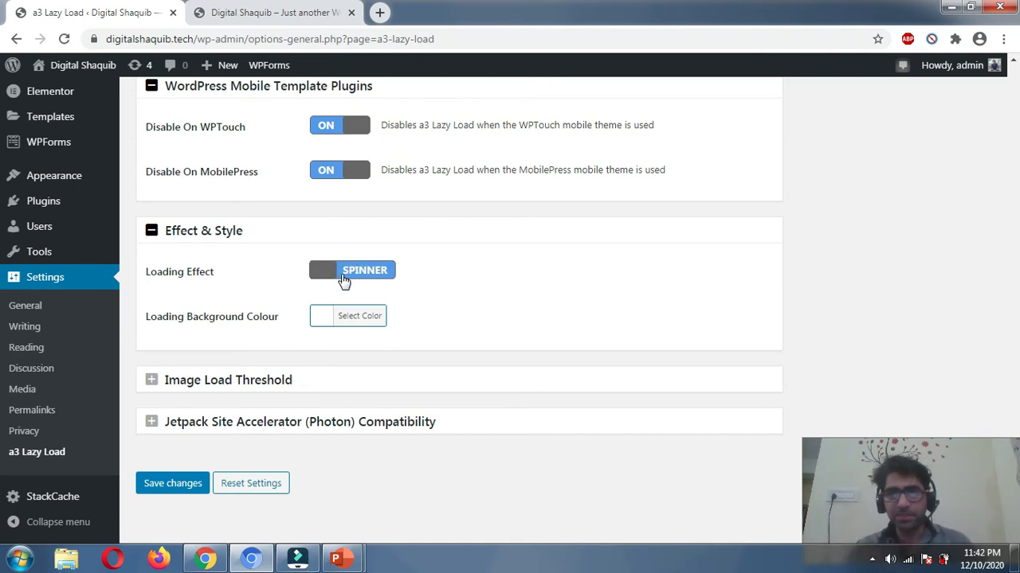
mouse_move(311, 292)
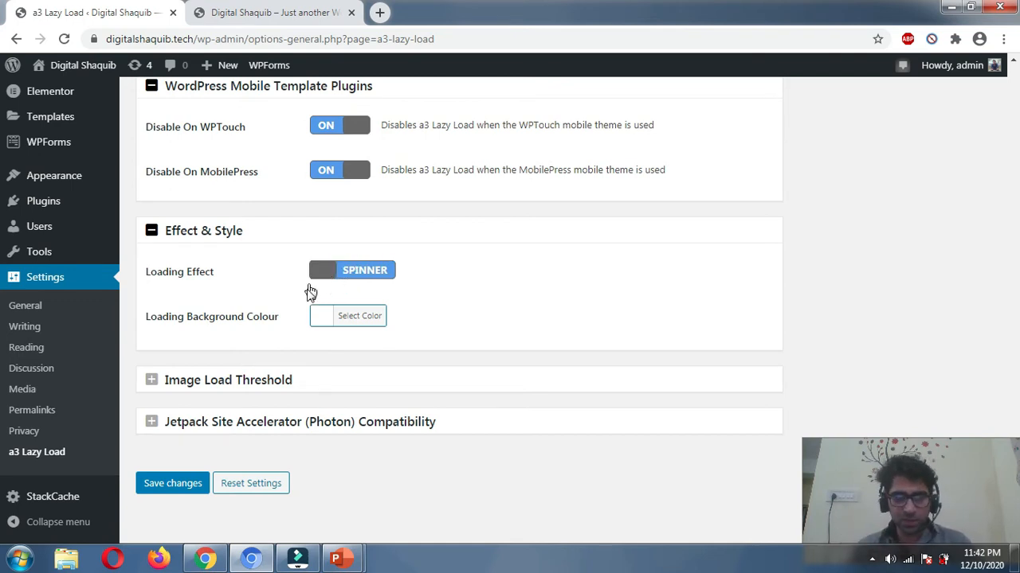
Expand the Image Load Threshold and Jetpack Compatibility panels
scroll("down", 3)
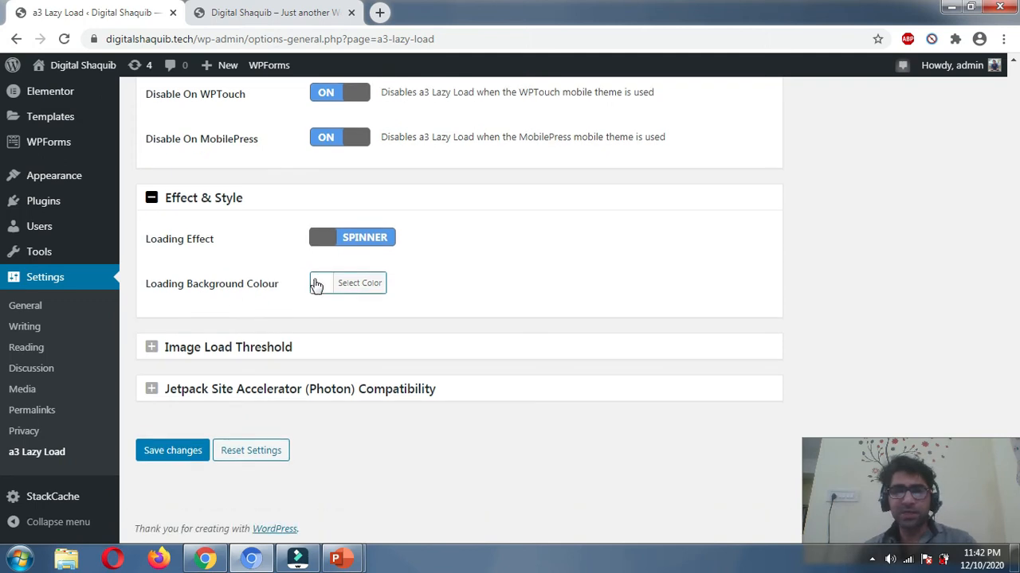
left_click(151, 346)
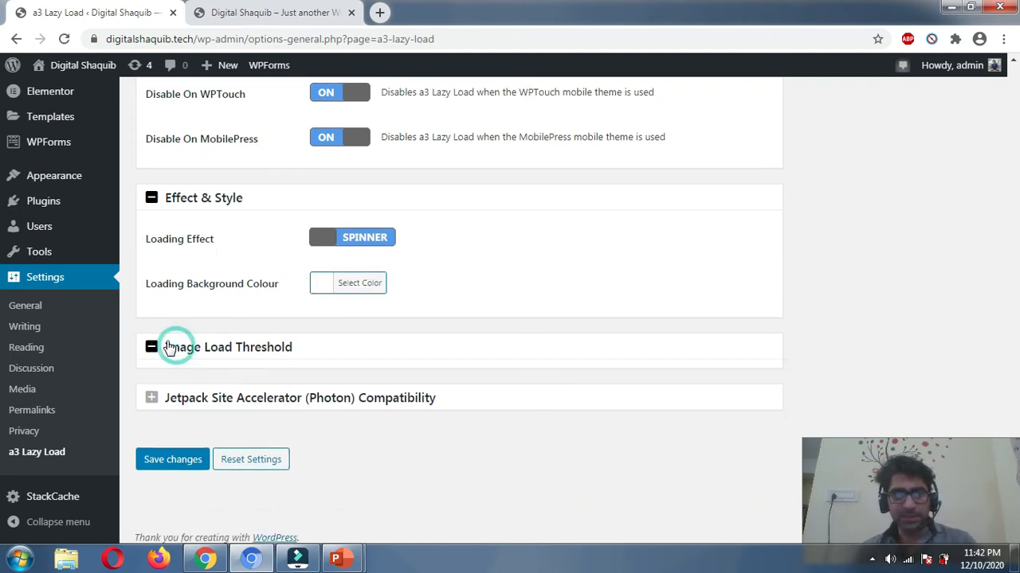
left_click(152, 347)
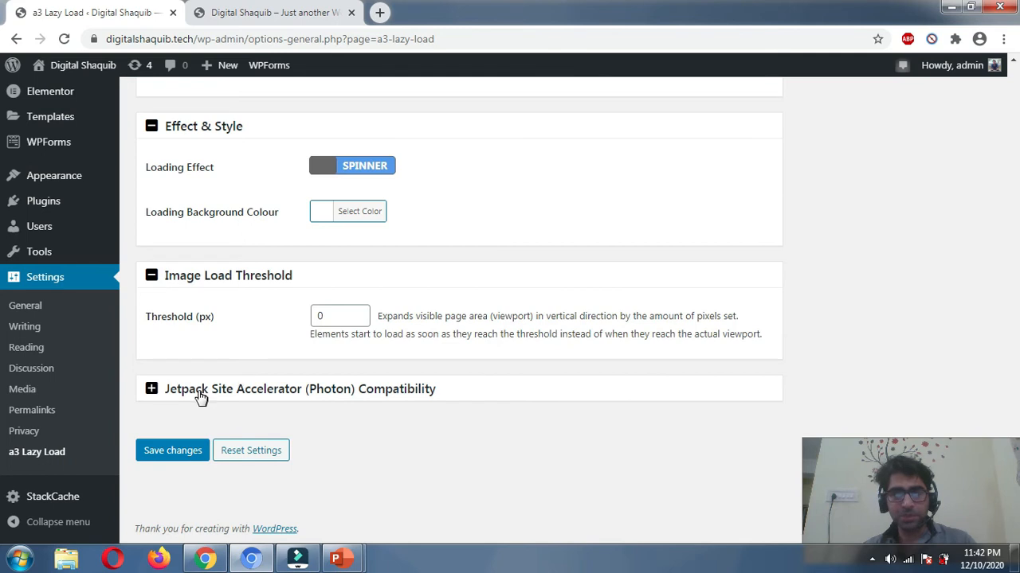
left_click(151, 388)
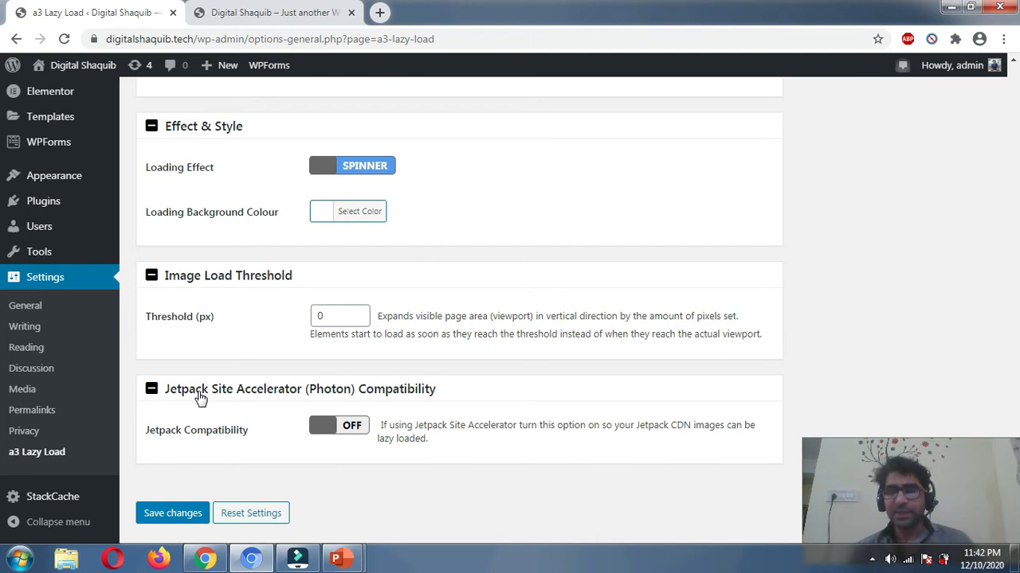
Switch Jetpack Compatibility ON and save the a3 Lazy Load settings
left_click(339, 425)
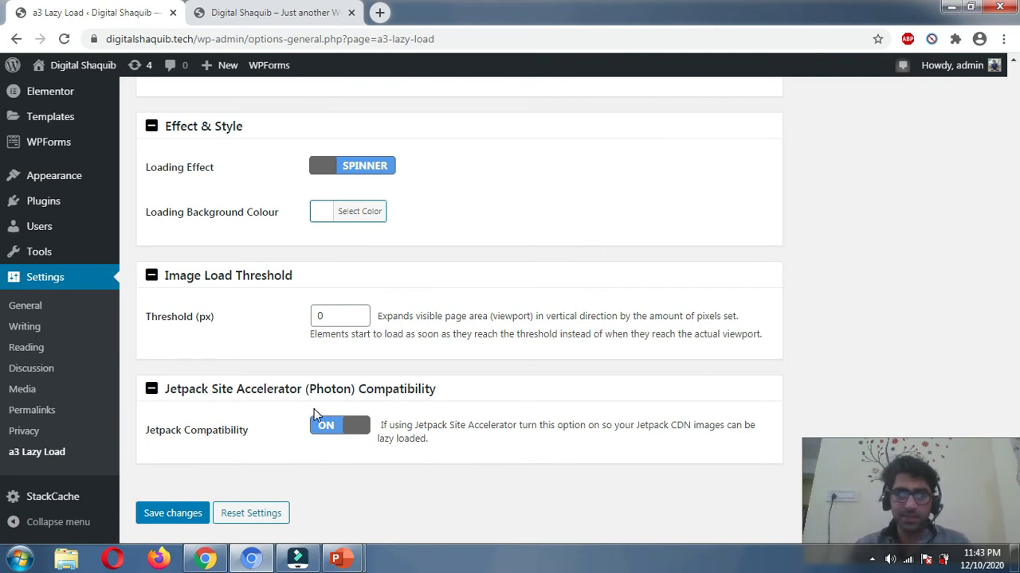
mouse_move(350, 438)
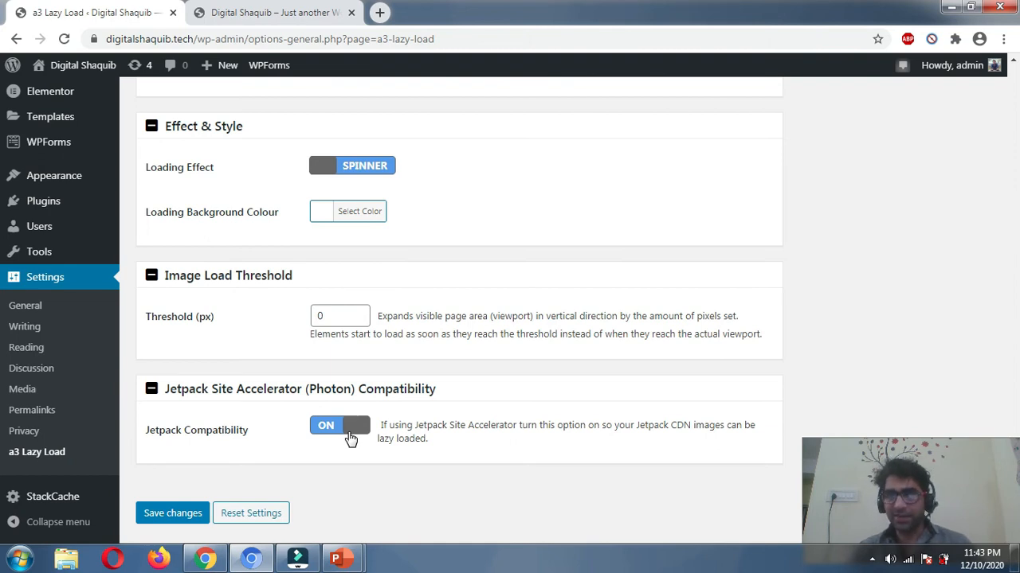
mouse_move(413, 408)
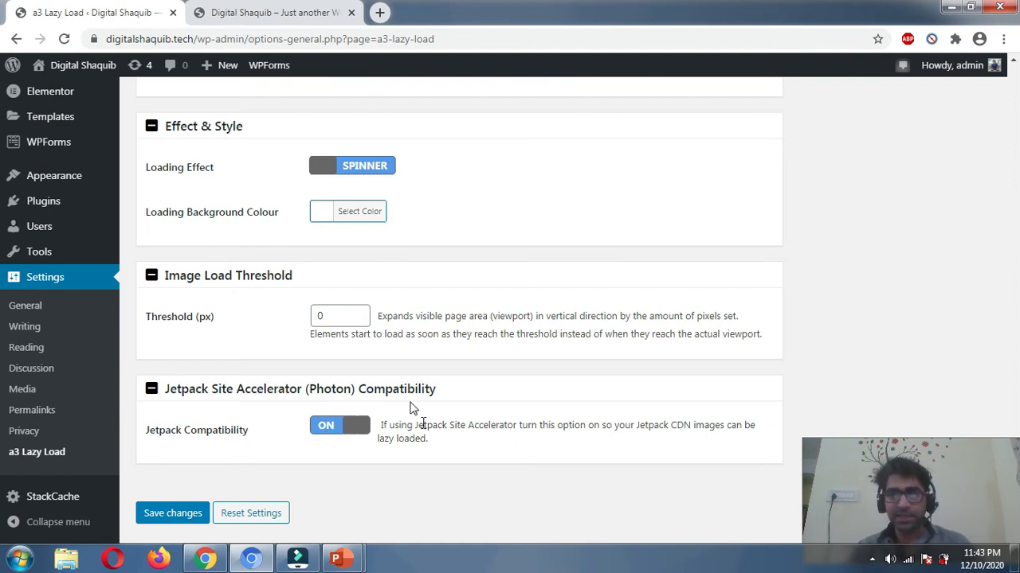
mouse_move(342, 443)
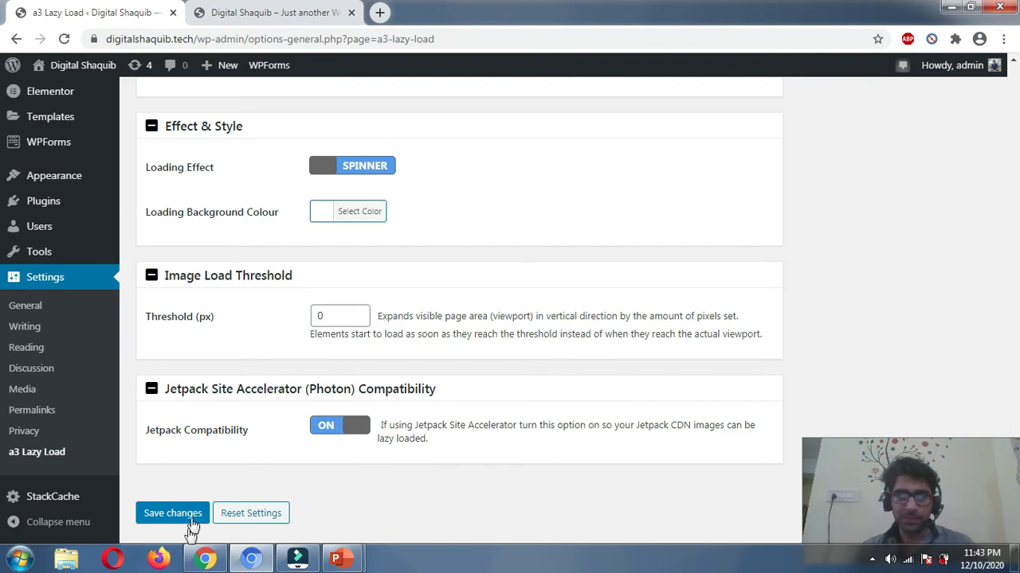
left_click(173, 513)
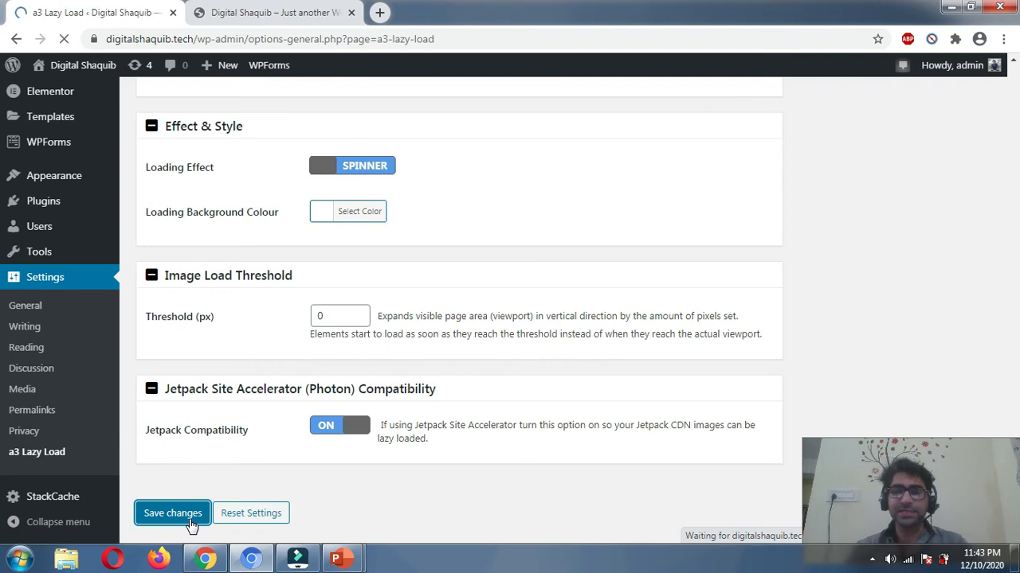
left_click(173, 513)
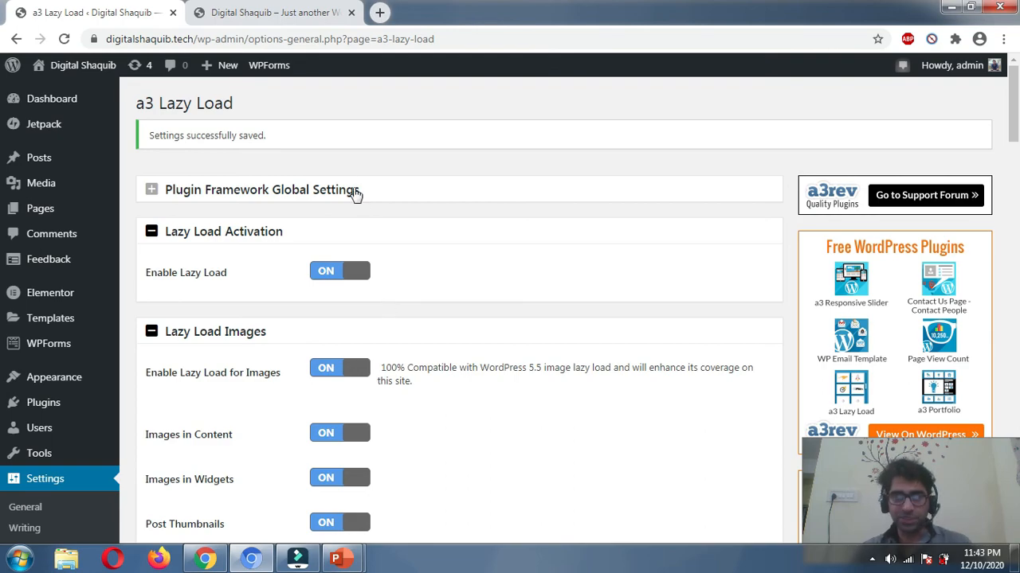
Load wordpressguru.shop in a new browser tab and start scrolling its homepage
left_click(270, 12)
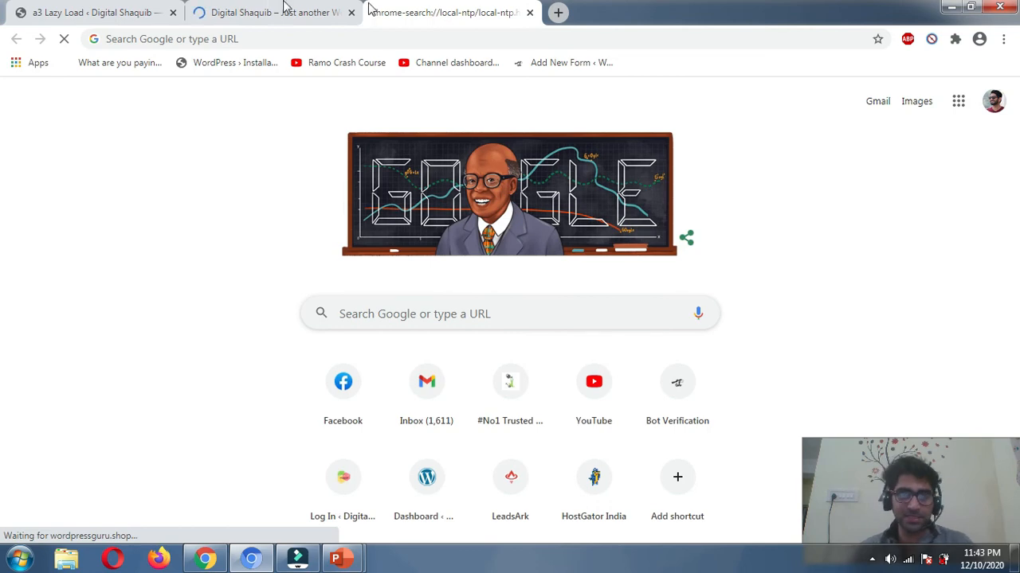
left_click(446, 12)
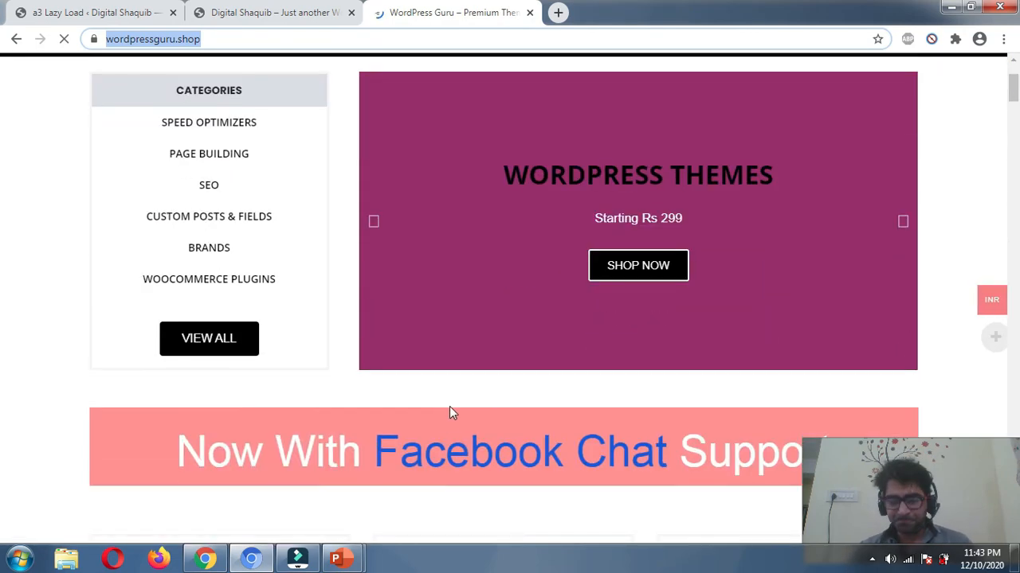
scroll("down", 3)
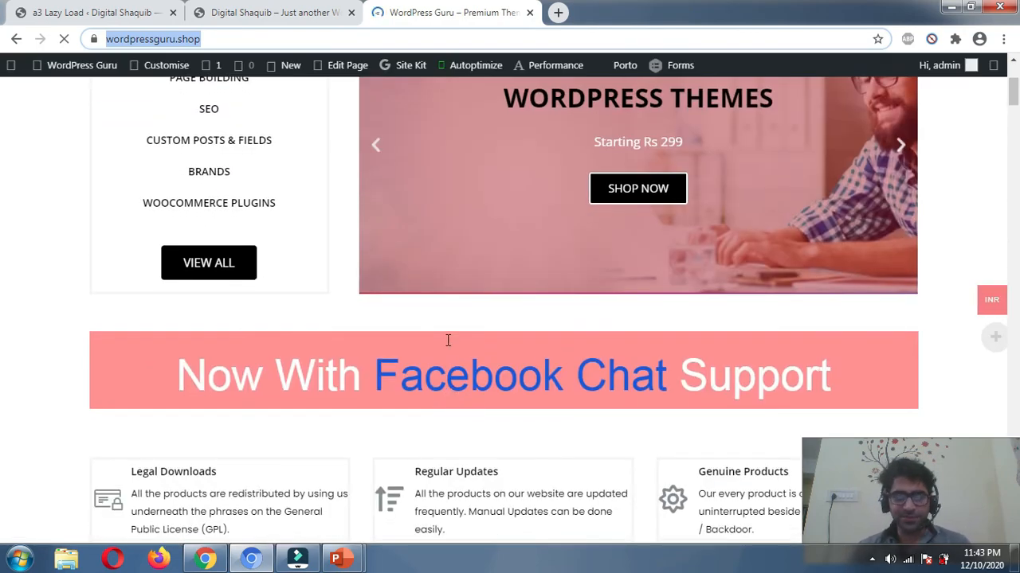
scroll("down", 3)
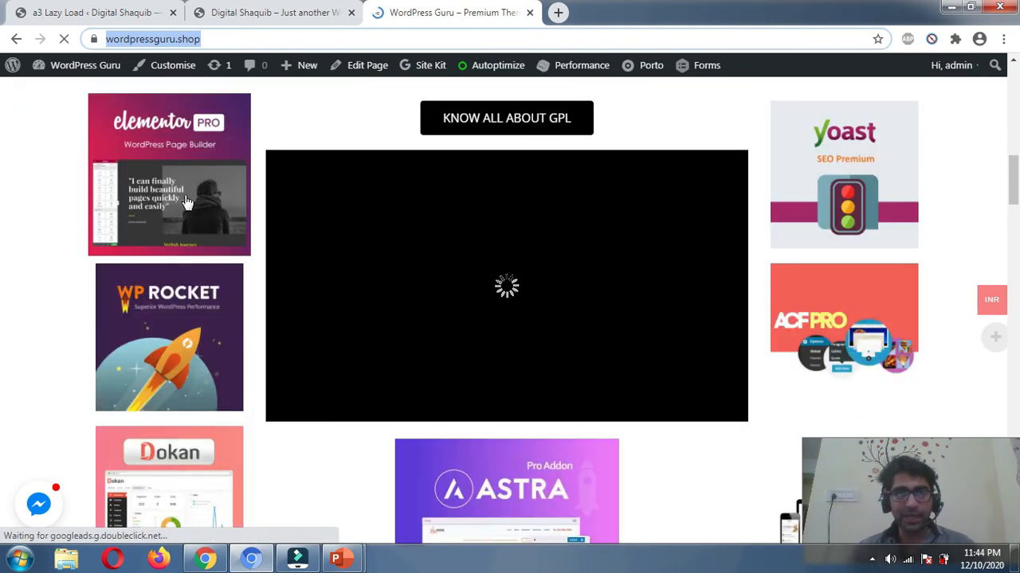
scroll("down", 3)
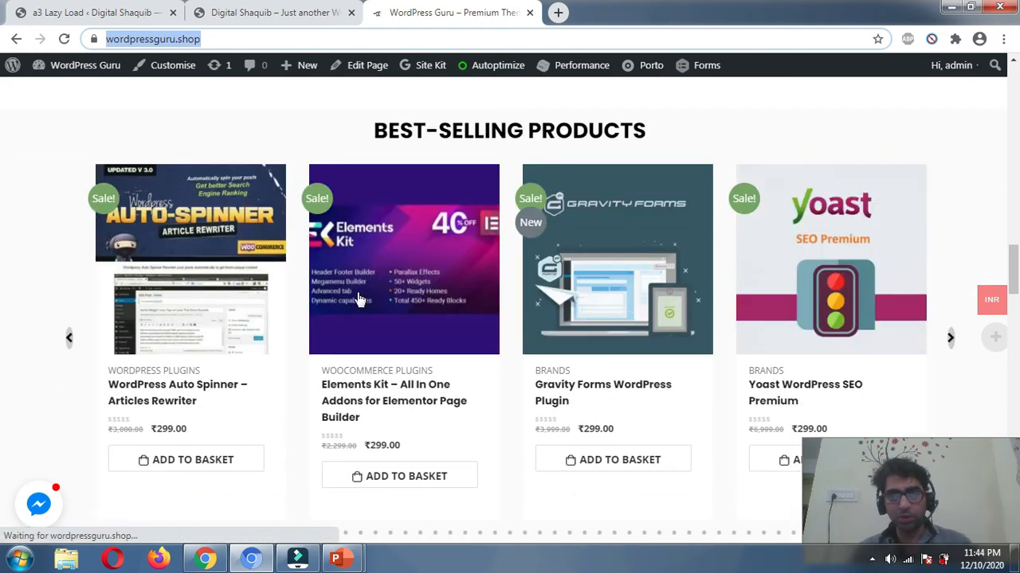
mouse_move(359, 299)
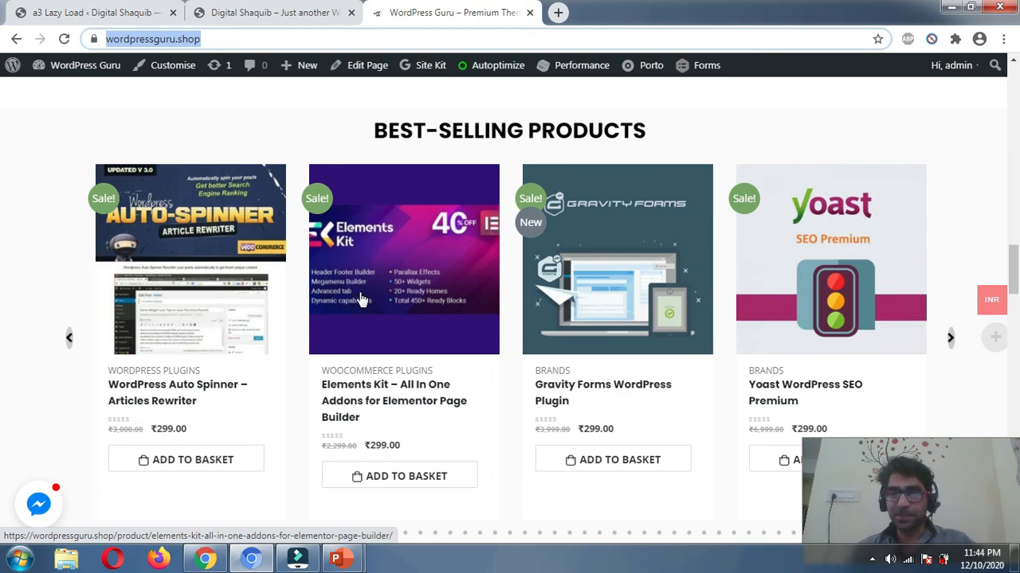
Scroll through the rest of the storefront, then return to the Digital Shaquib site tab
scroll("down", 3)
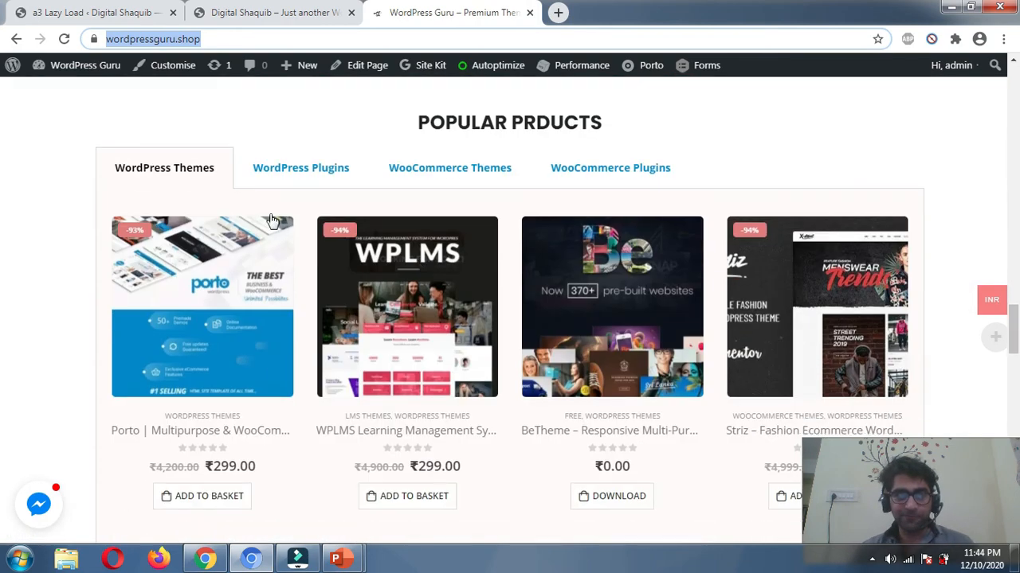
scroll("down", 3)
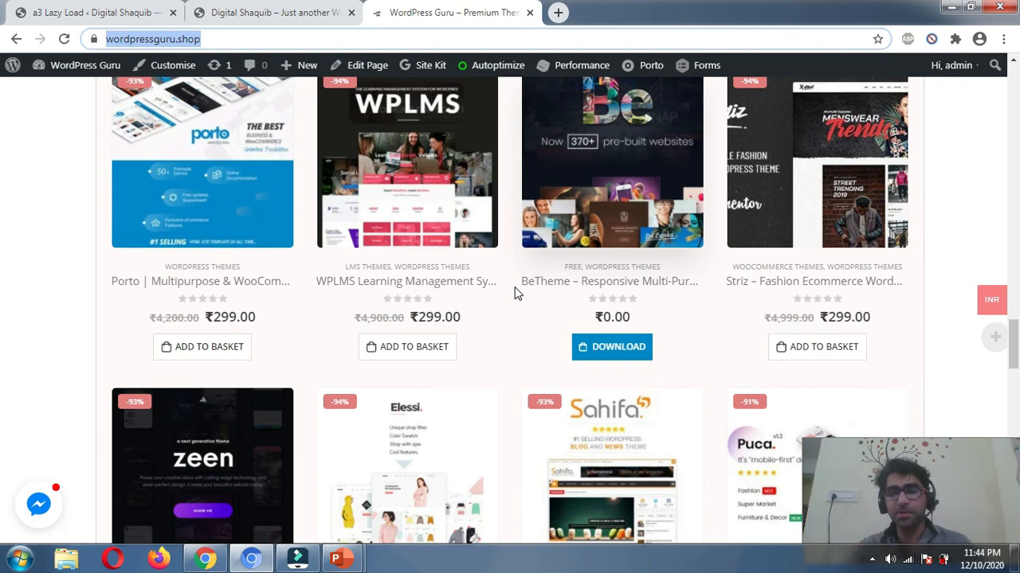
scroll("down", 3)
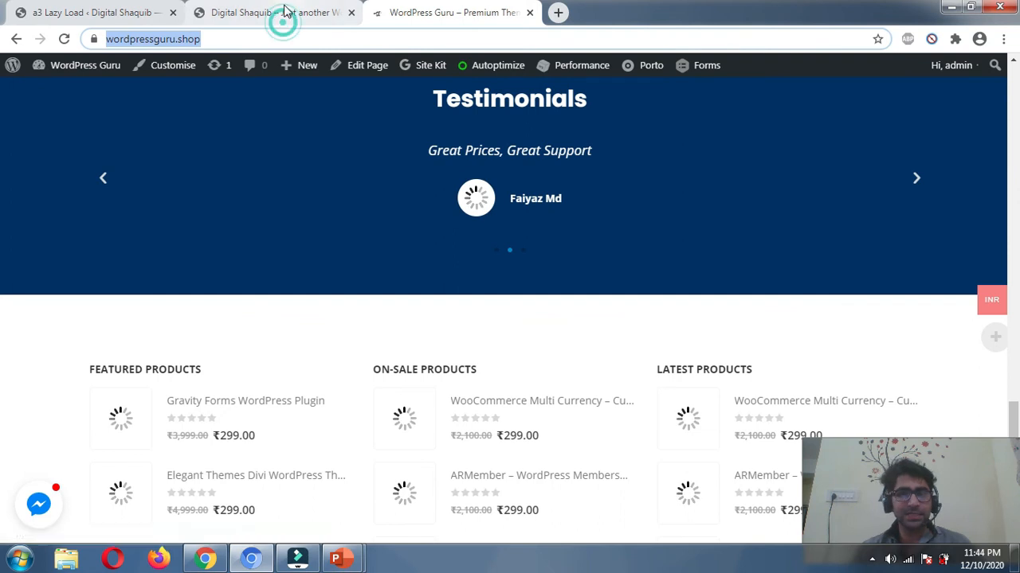
left_click(271, 12)
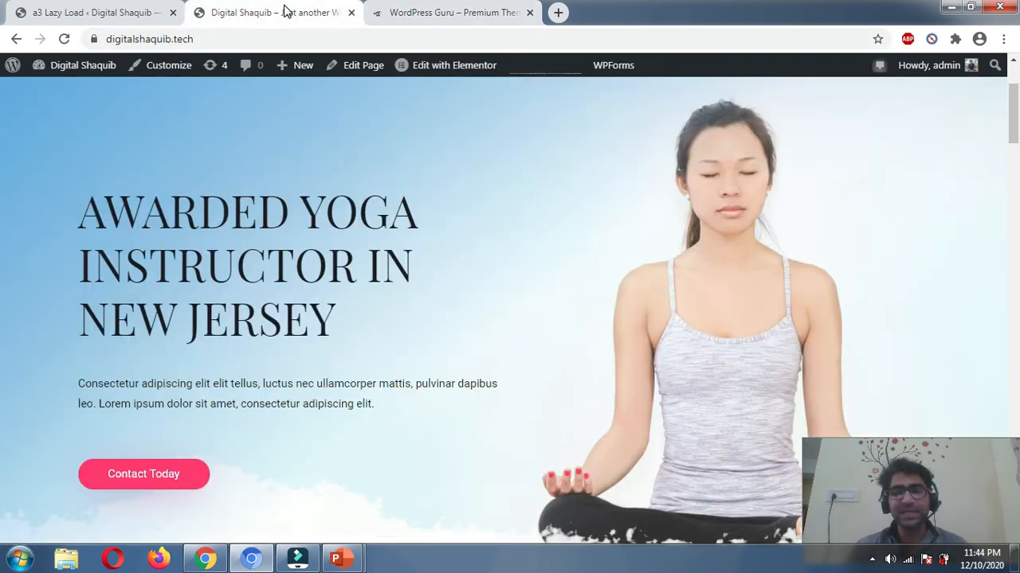